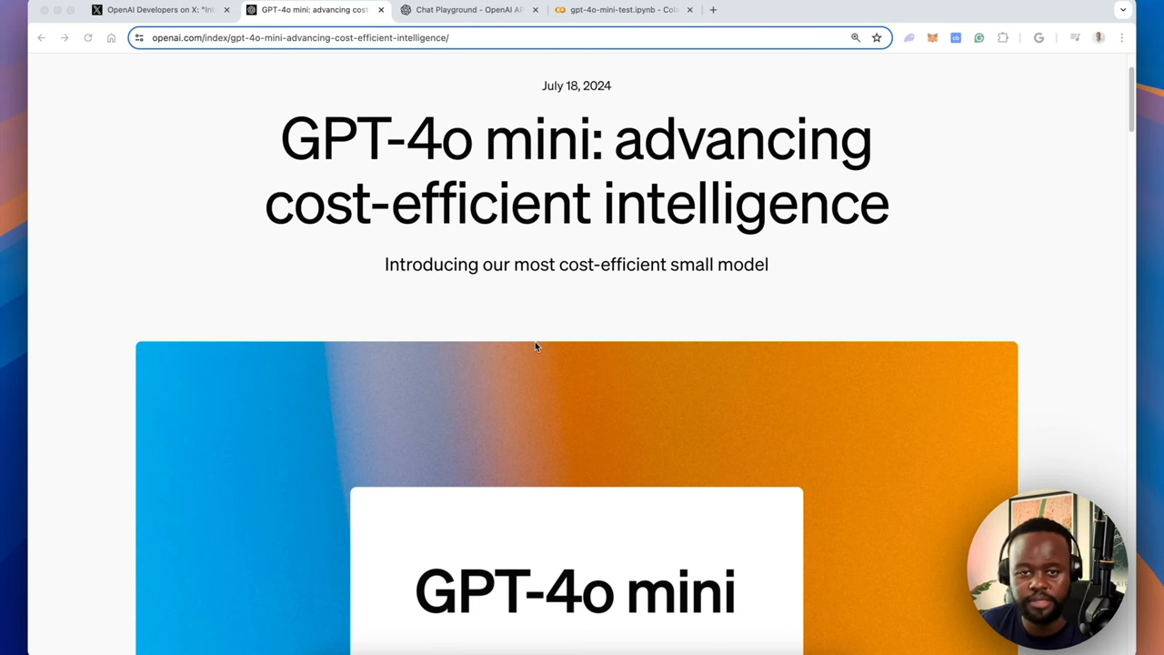
Scroll the GPT-4o mini post past the hero image to the reasoning, math and multimodal benchmark paragraphs
scroll(down, 3)
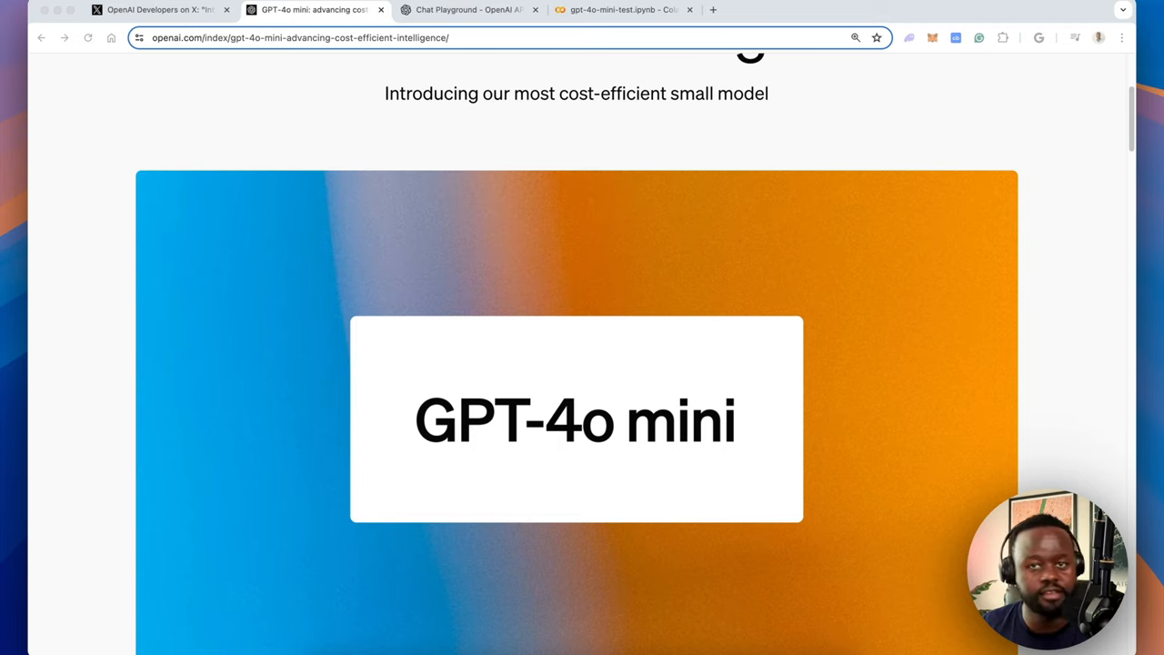
scroll(down, 3)
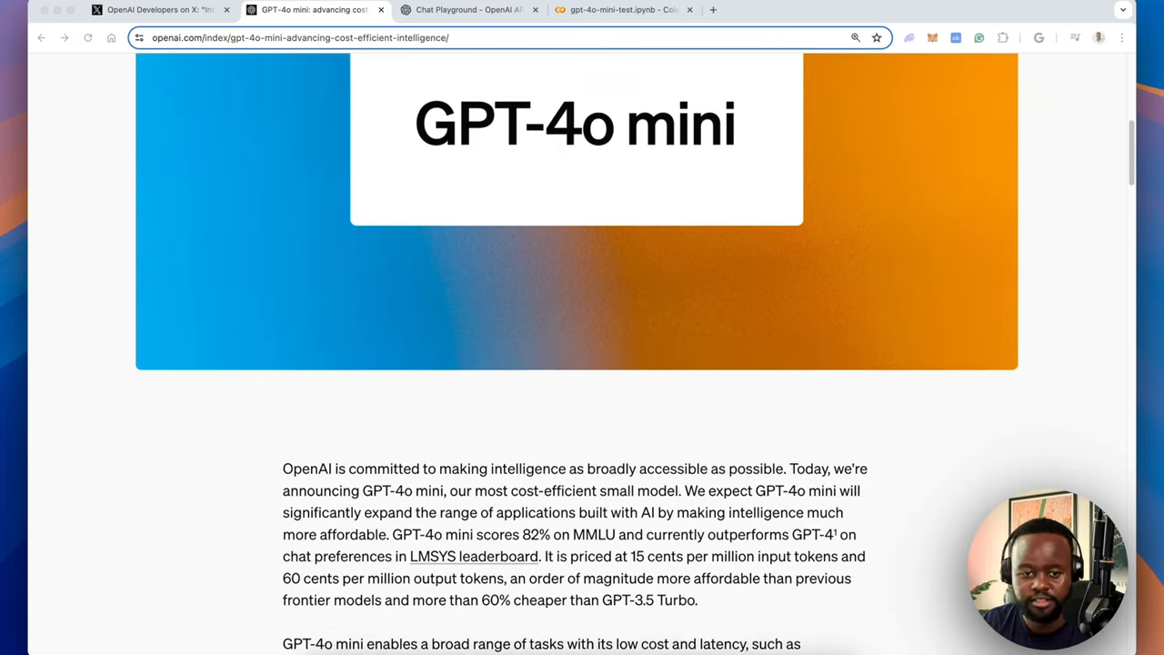
scroll(down, 3)
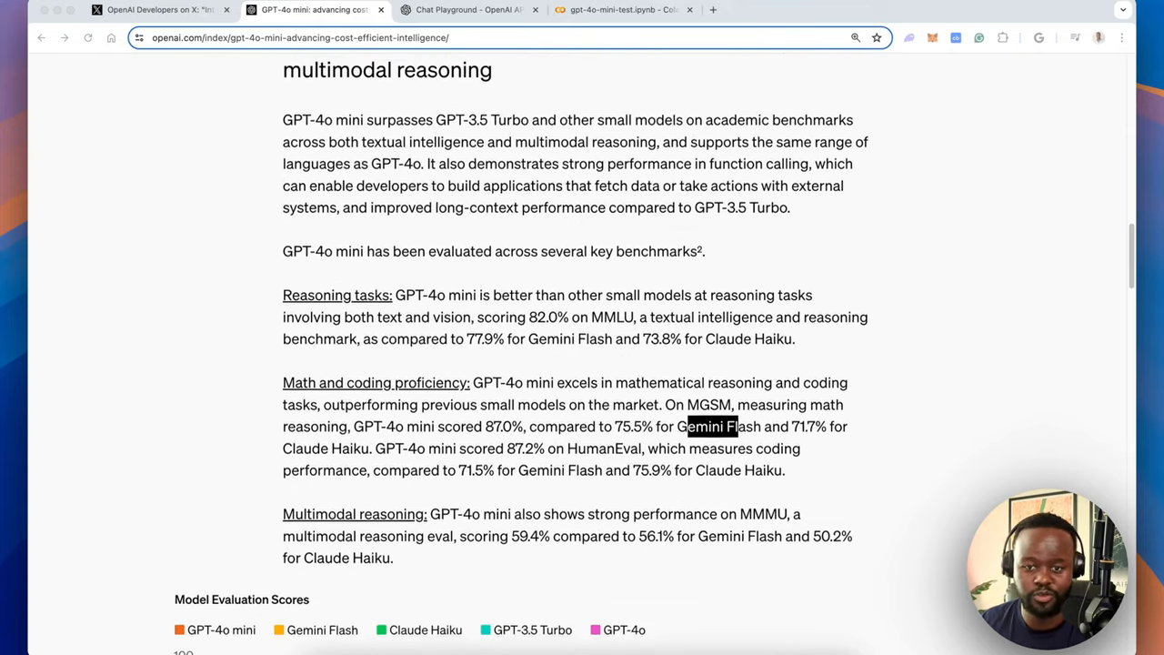
scroll(down, 3)
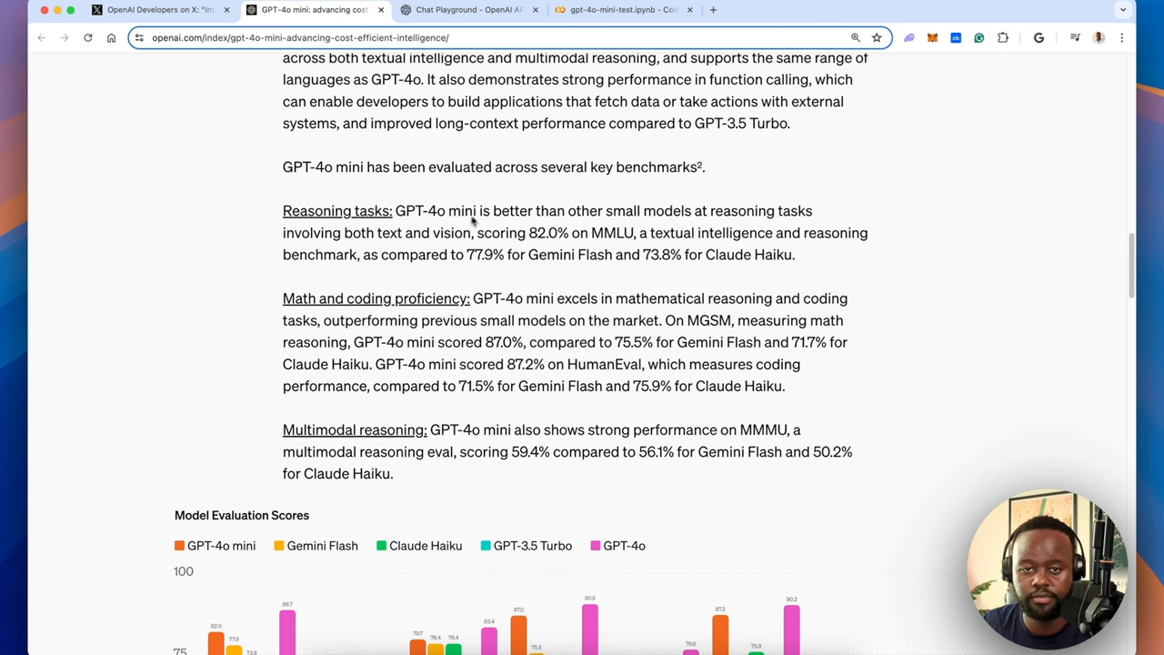
mouse_move(582, 284)
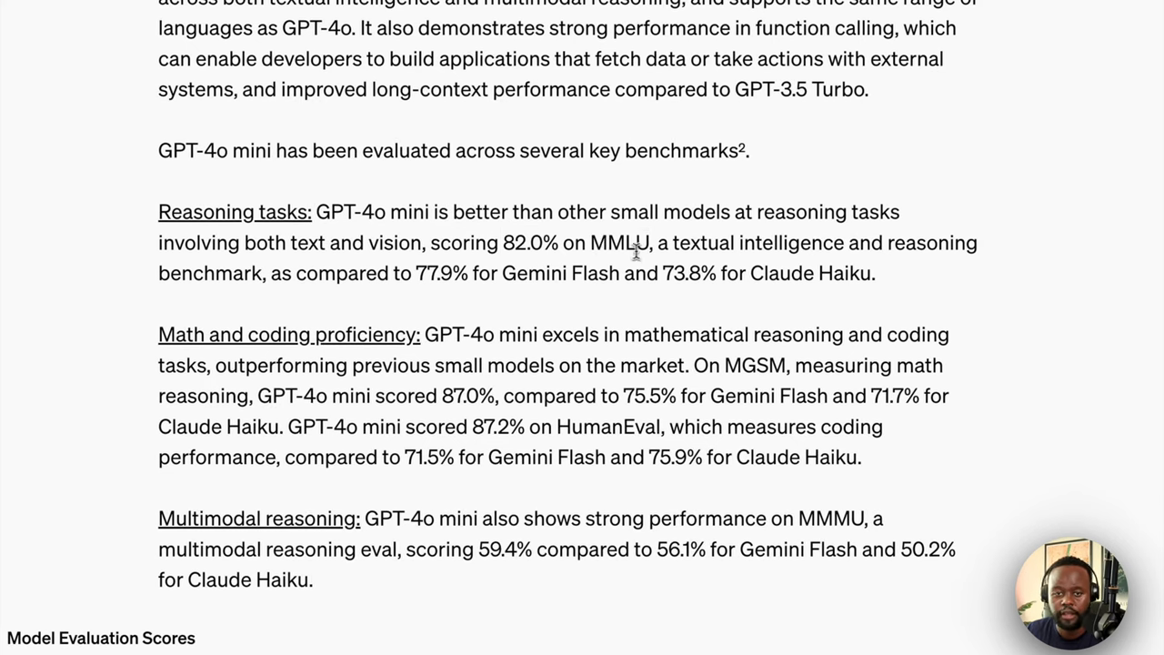
mouse_move(577, 300)
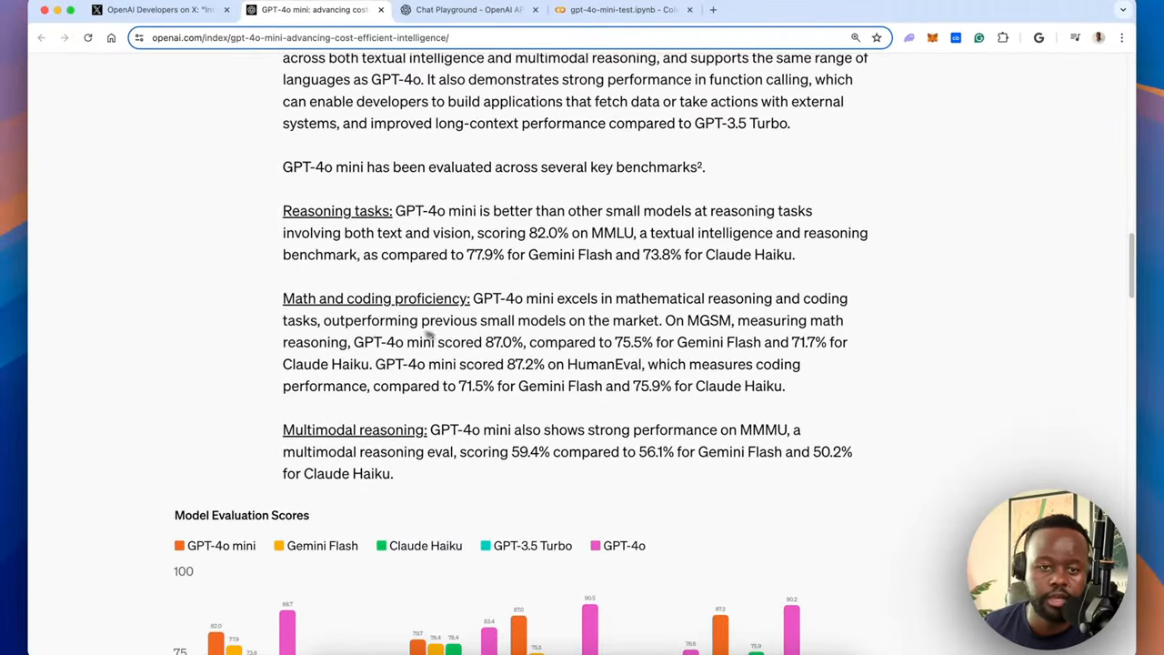
mouse_move(682, 342)
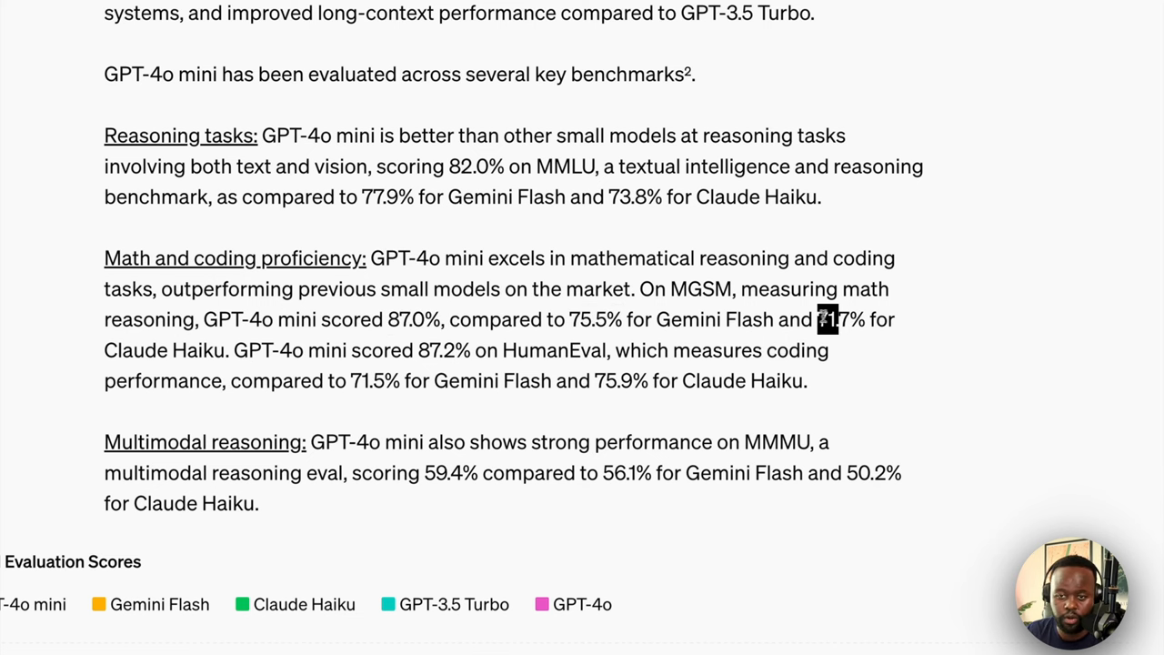
scroll(down, 3)
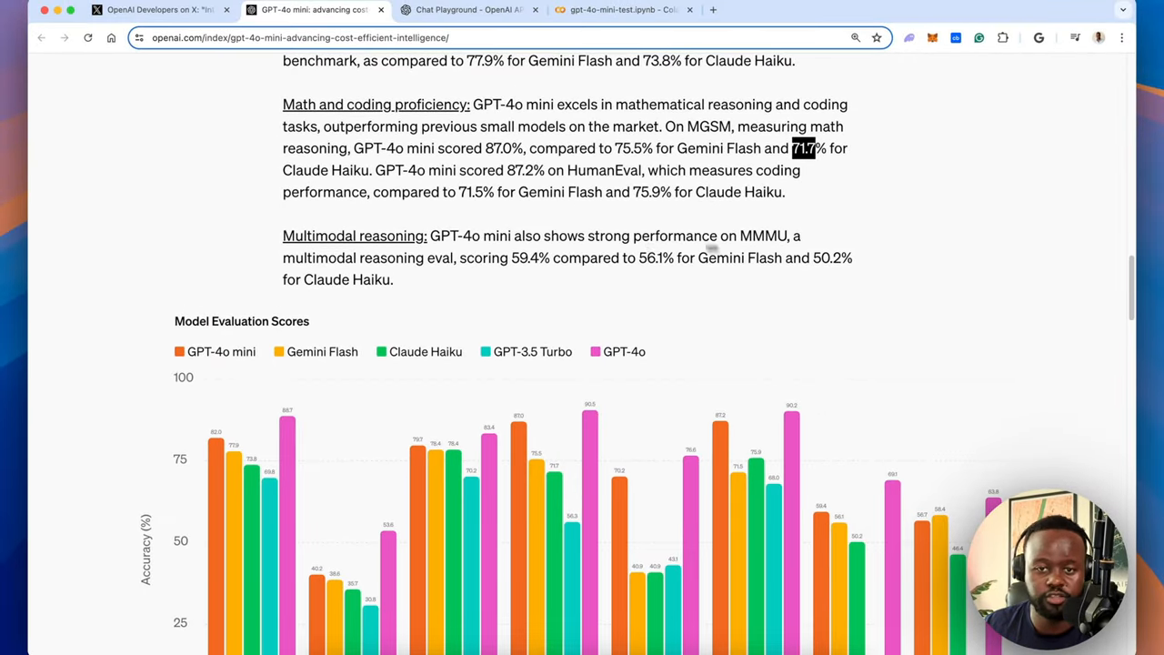
mouse_move(764, 243)
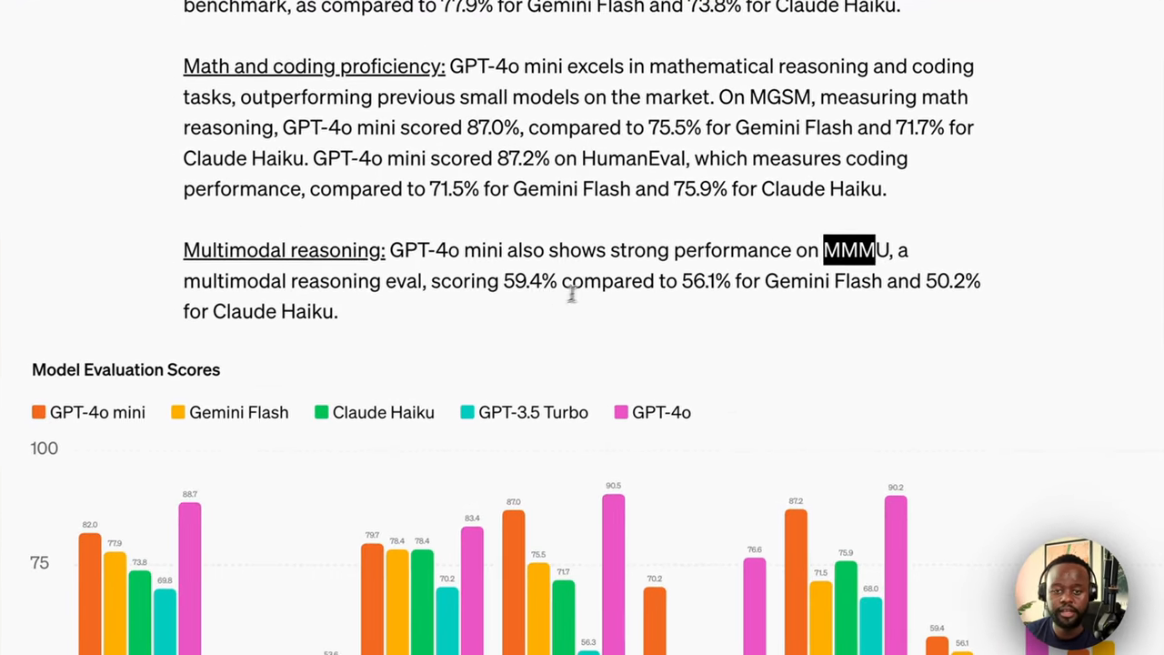
double_click(531, 280)
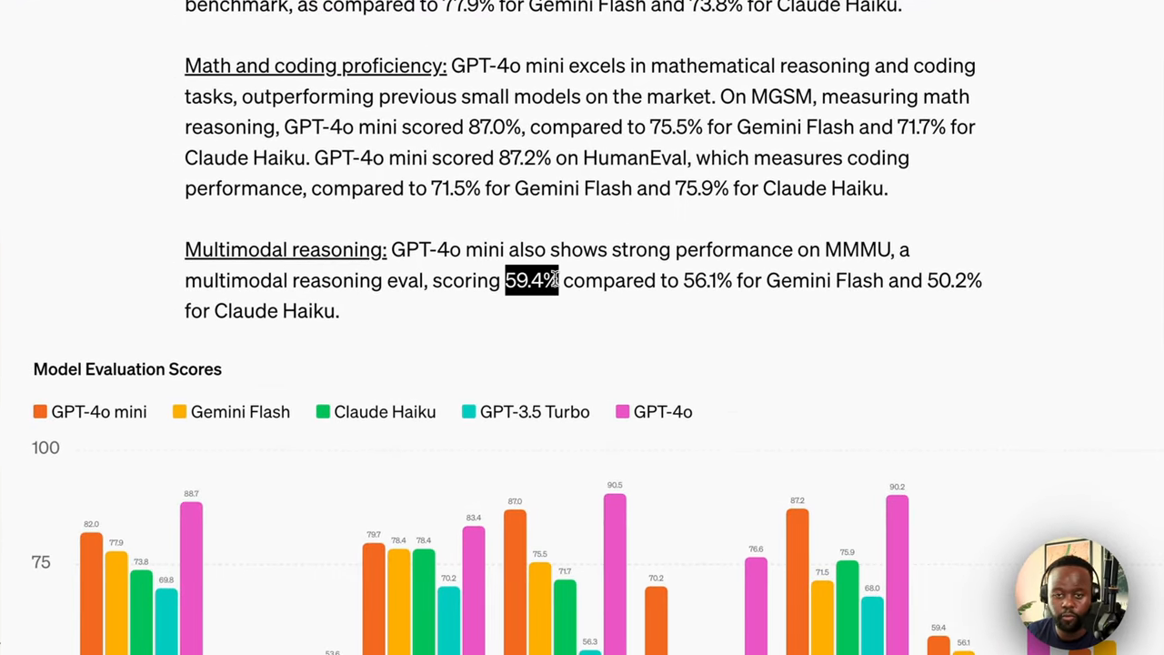
double_click(706, 280)
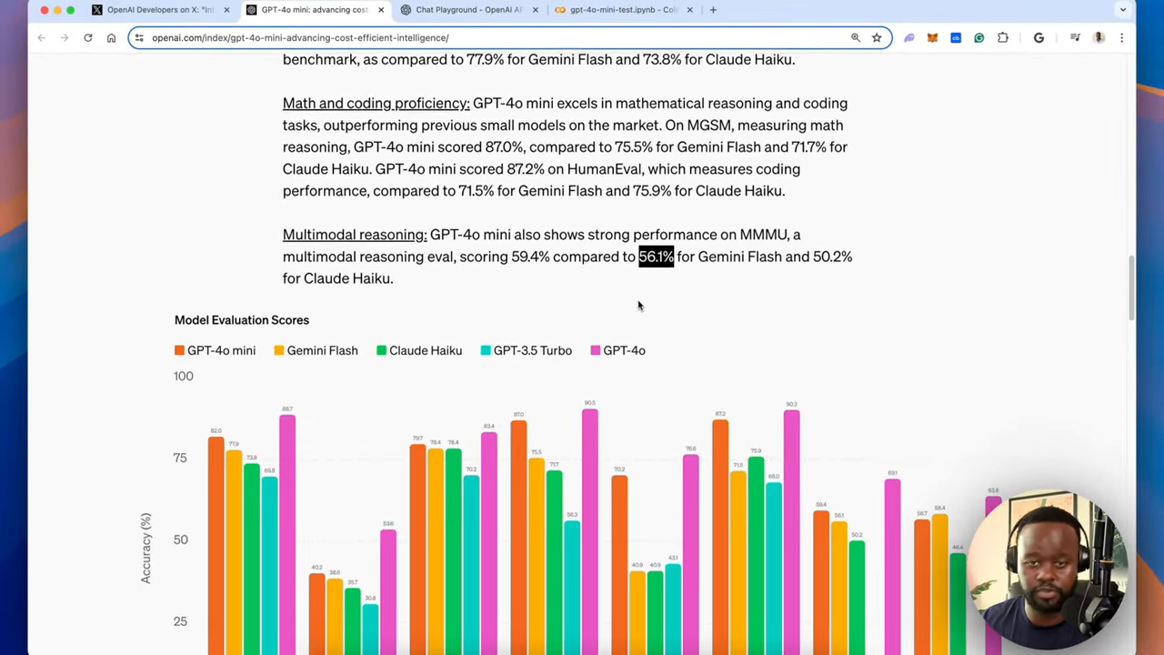
Scroll to bring the full Model Evaluation Scores chart from MMLU to MathVista into view
scroll(down, 3)
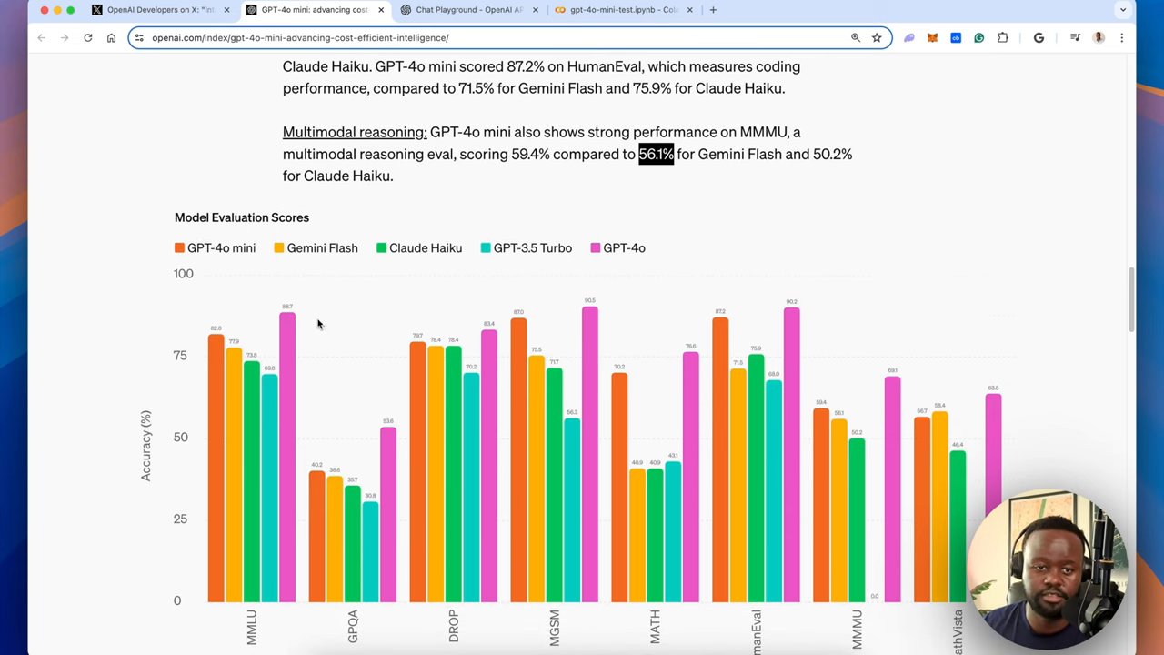
scroll(down, 3)
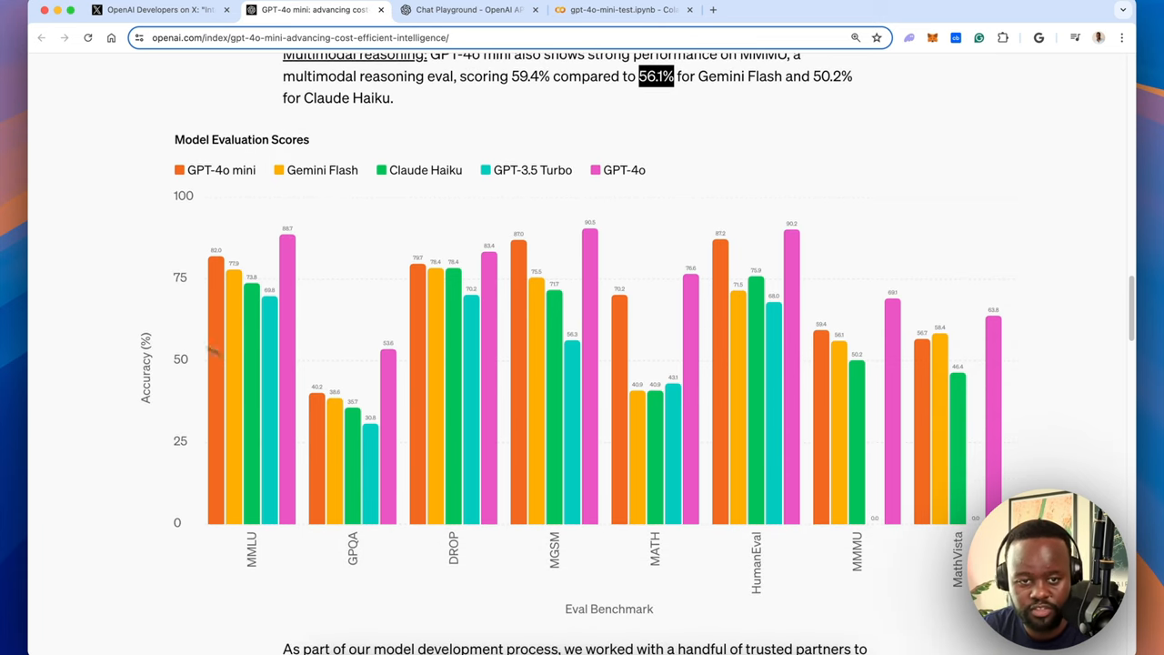
mouse_move(477, 418)
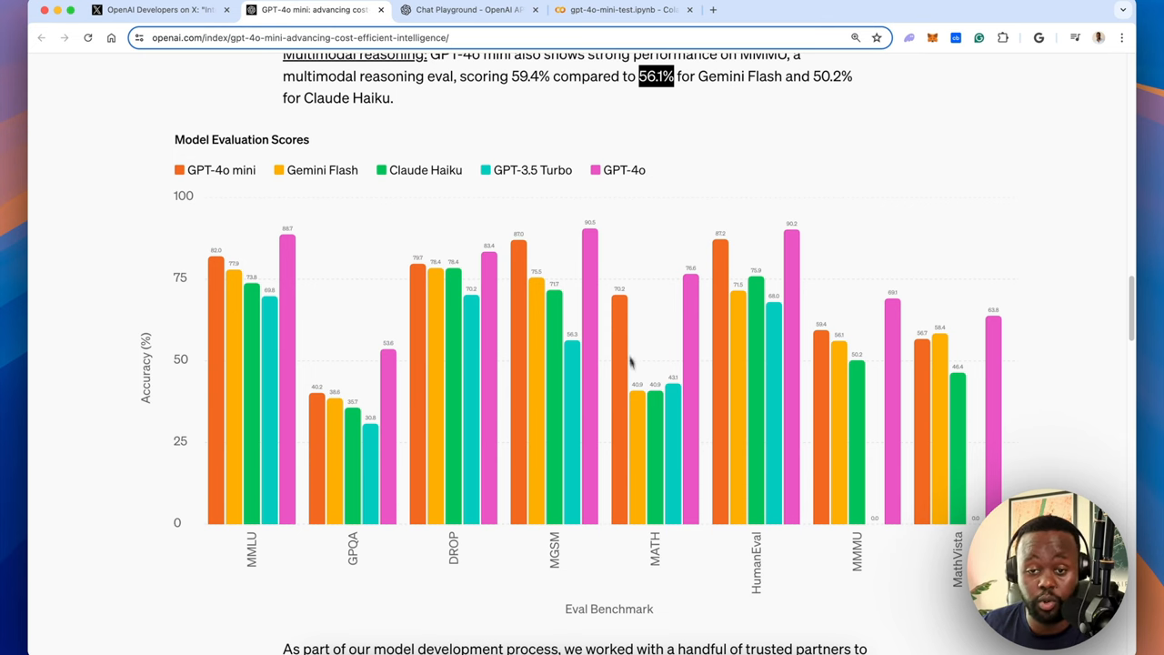
mouse_move(691, 295)
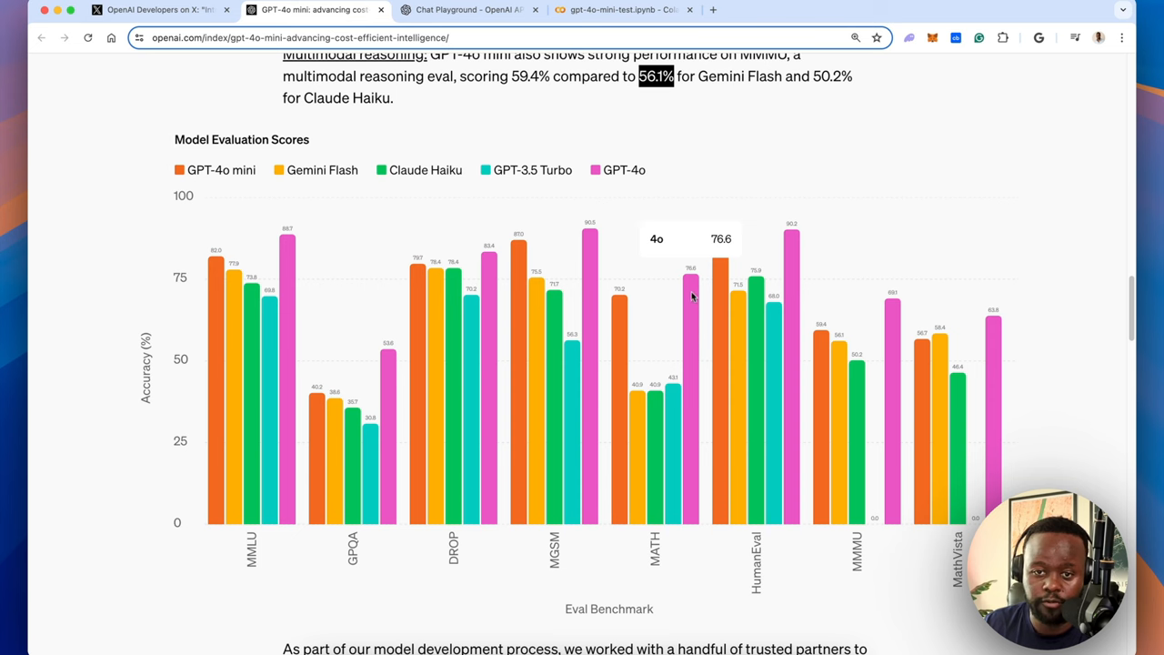
mouse_move(587, 238)
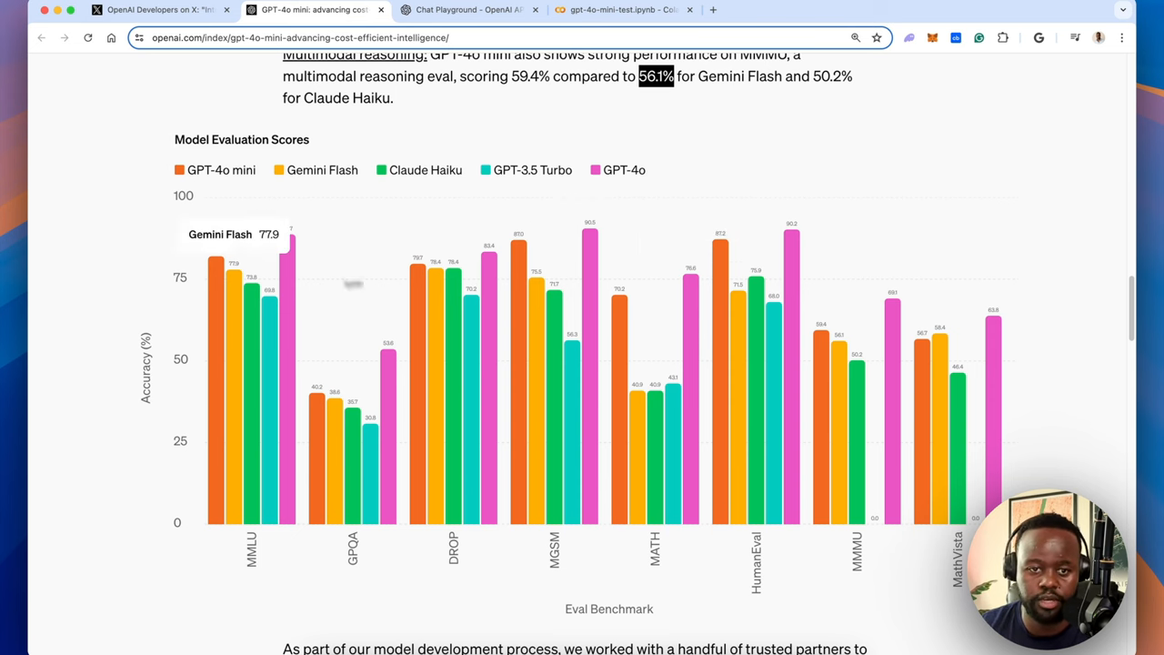
mouse_move(216, 269)
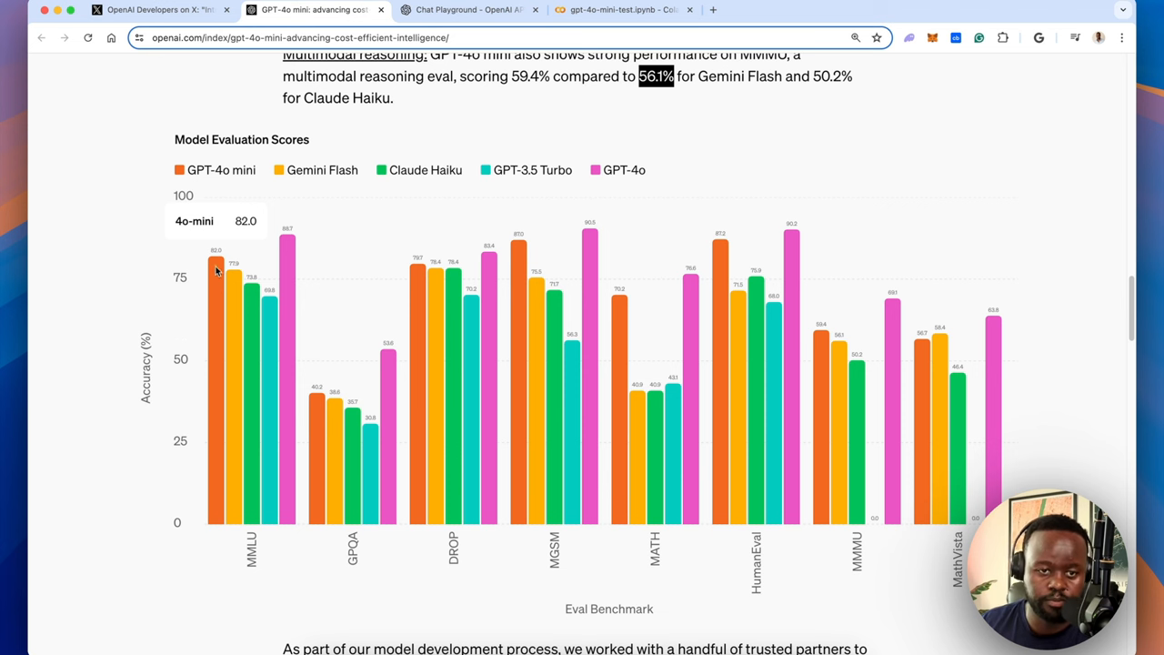
Scroll past the Built-in safety measures text to reach Availability and pricing
scroll(down, 3)
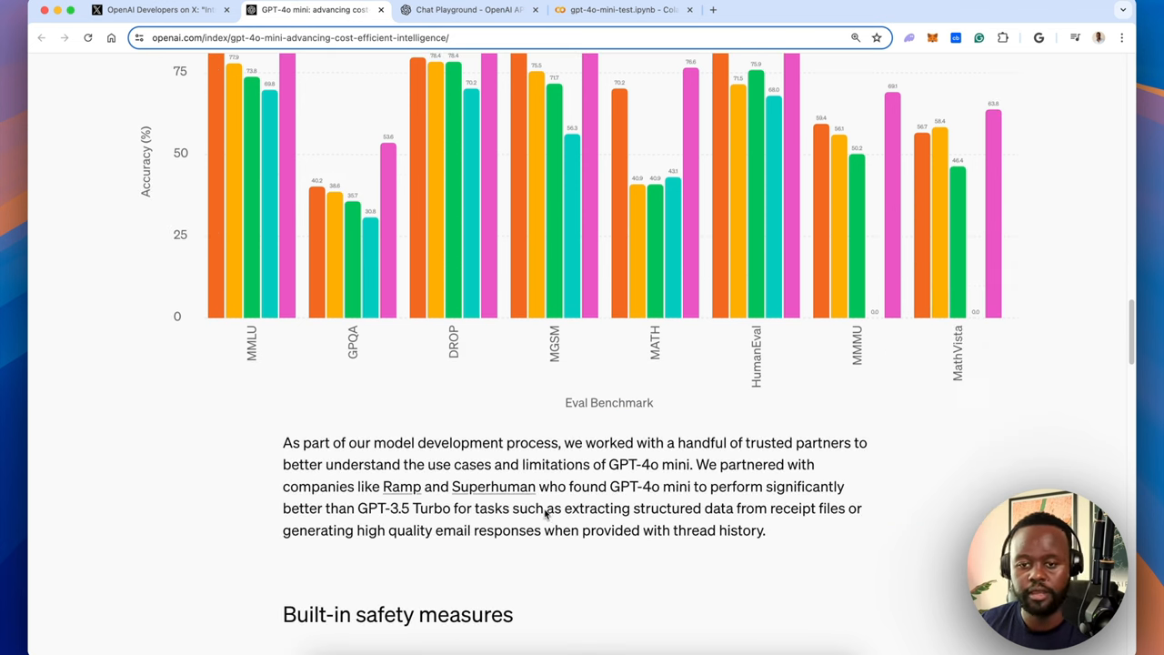
scroll(down, 3)
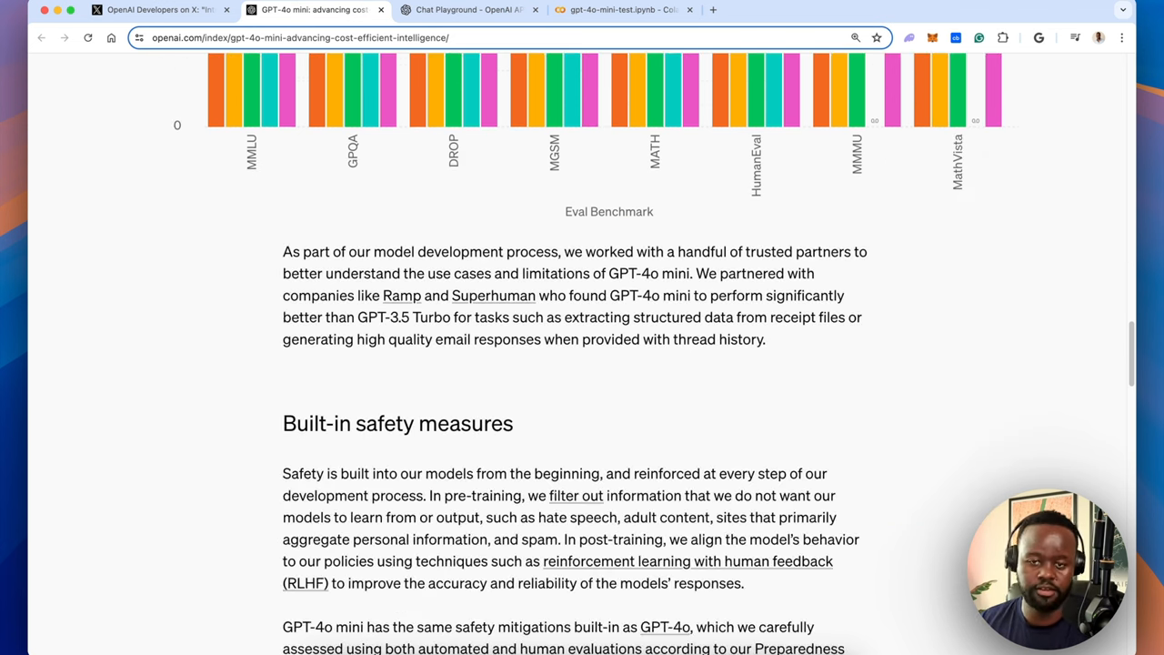
scroll(down, 3)
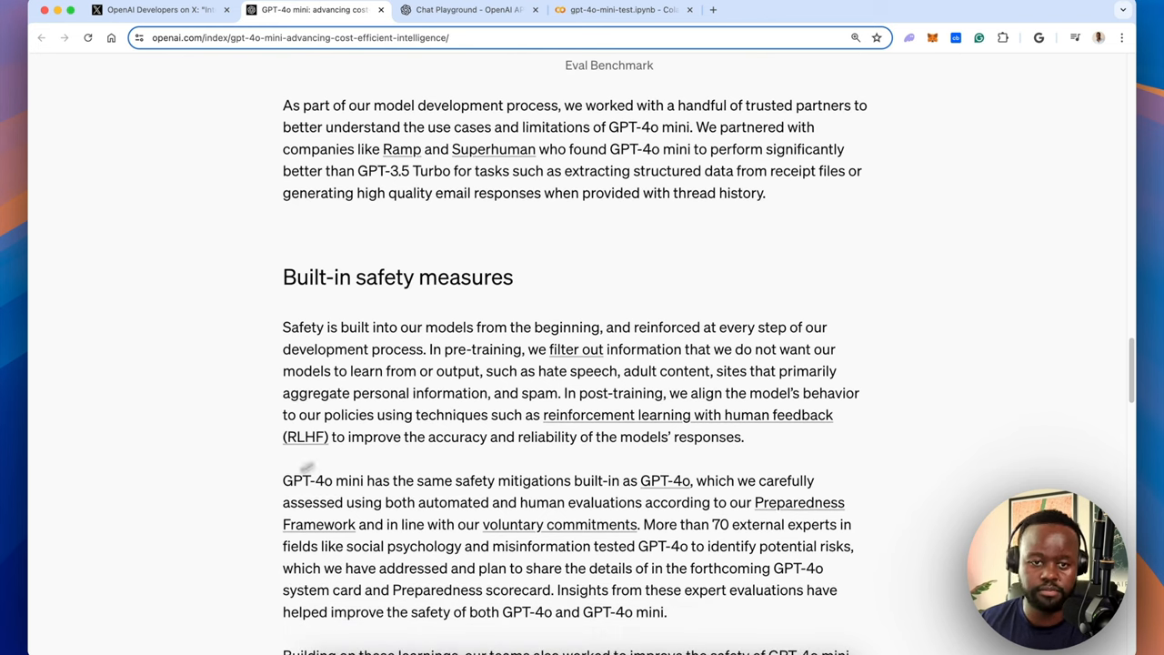
scroll(down, 3)
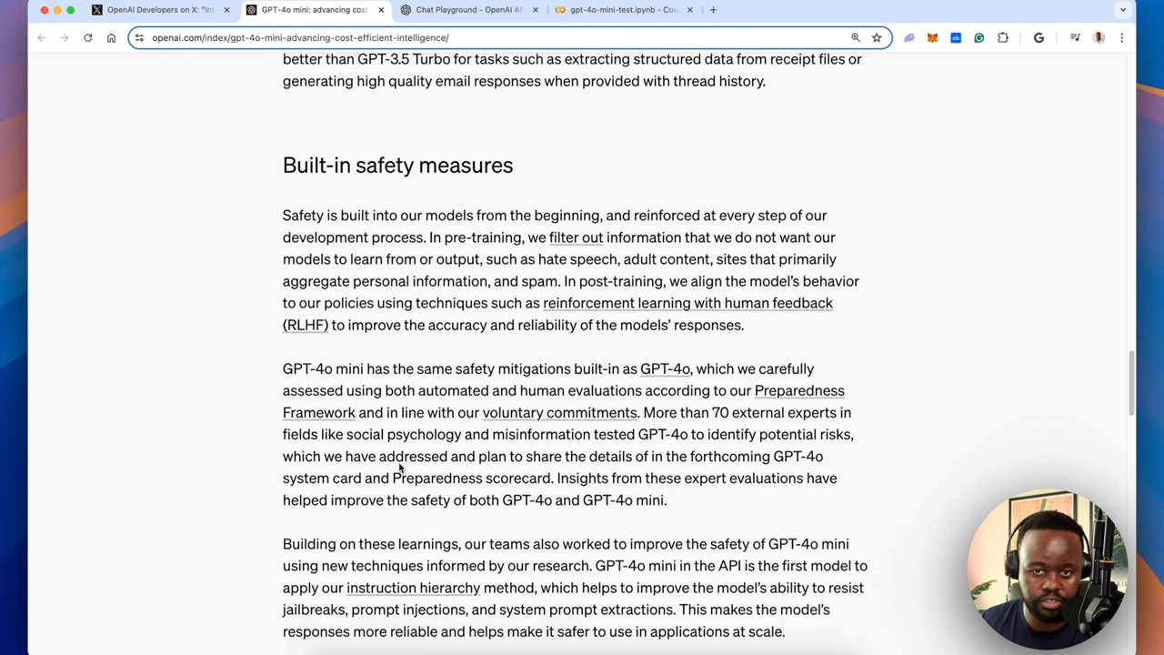
scroll(down, 3)
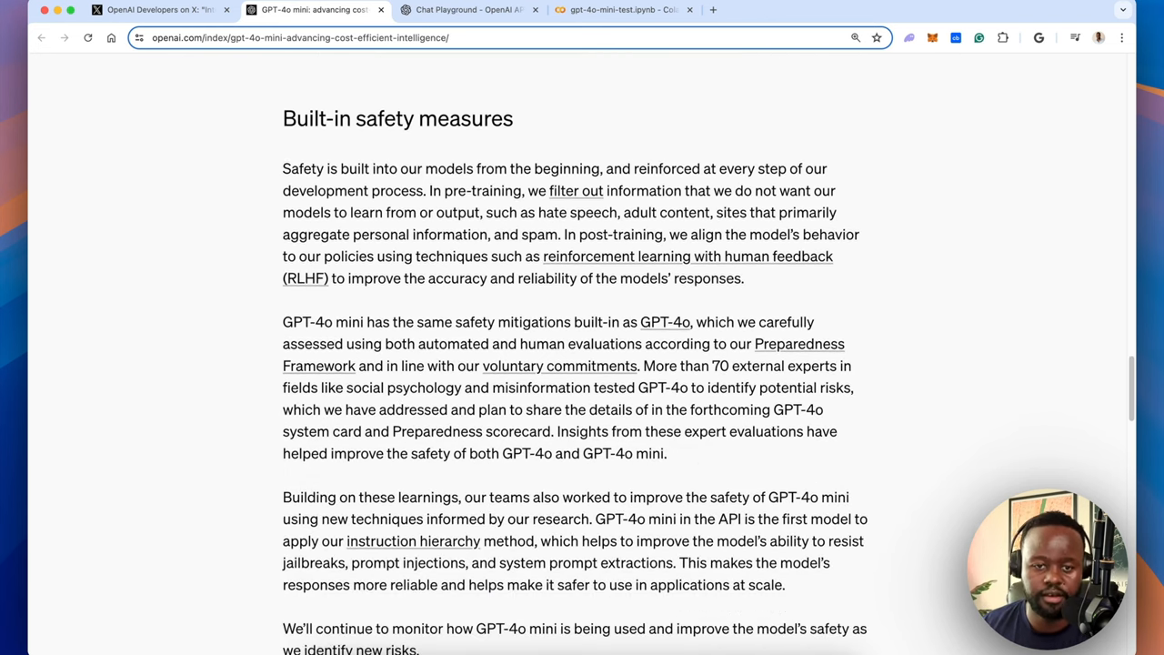
scroll(down, 3)
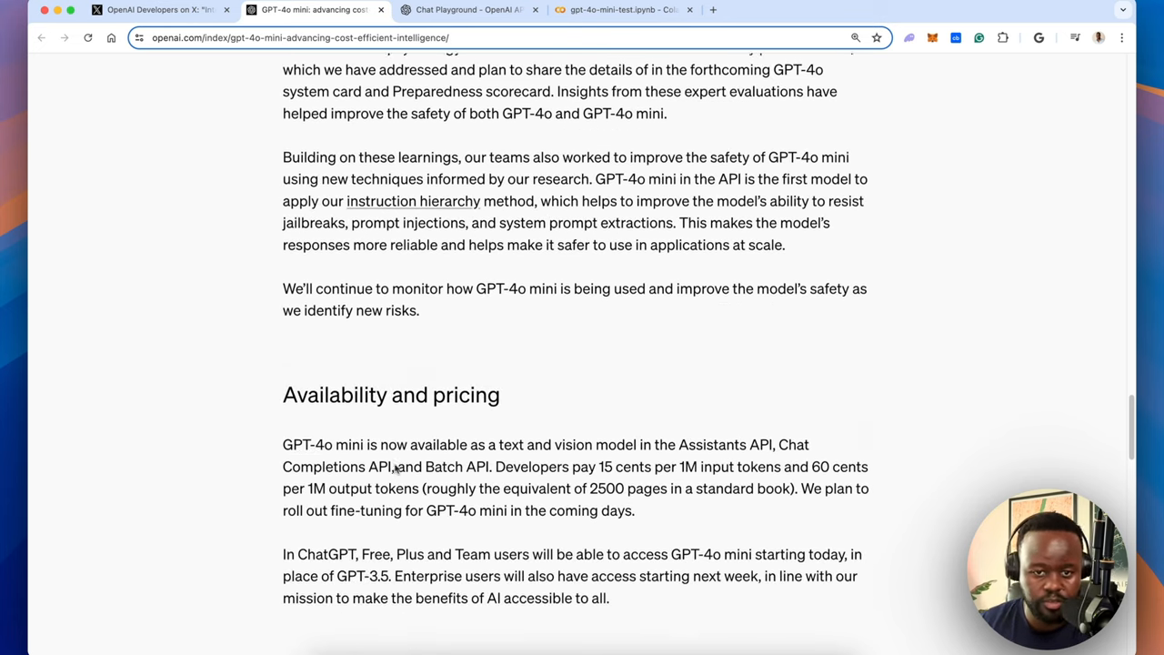
Read the 15-cent input / 60-cent output pricing and highlight the 2500-pages equivalence sentence
scroll(down, 3)
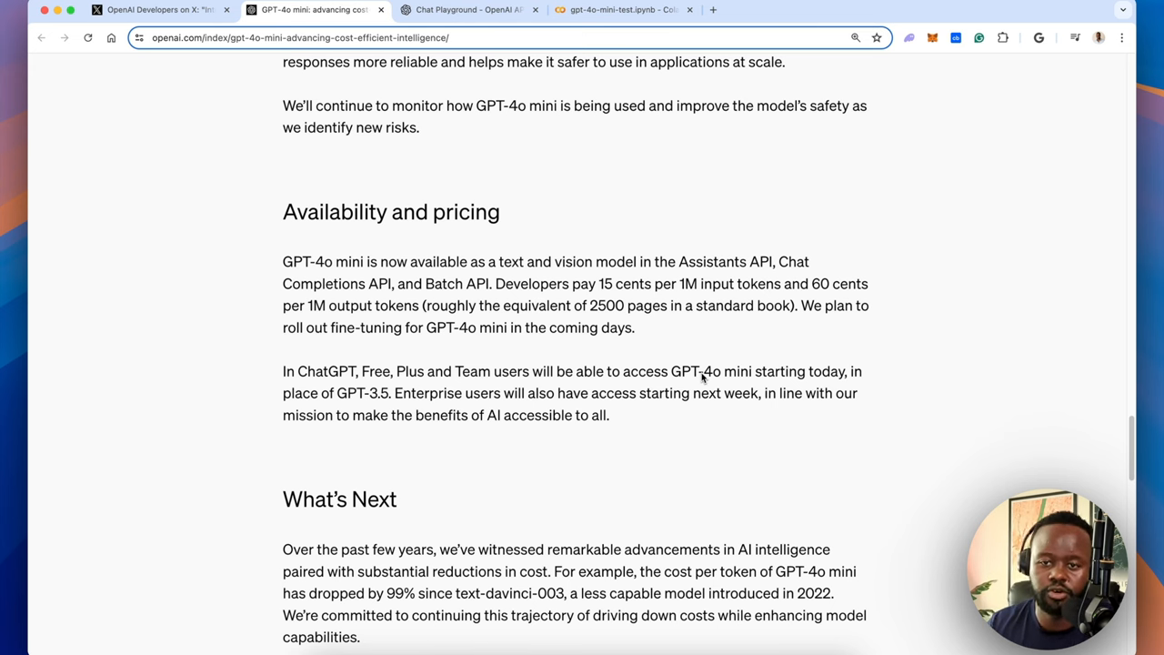
scroll(down, 3)
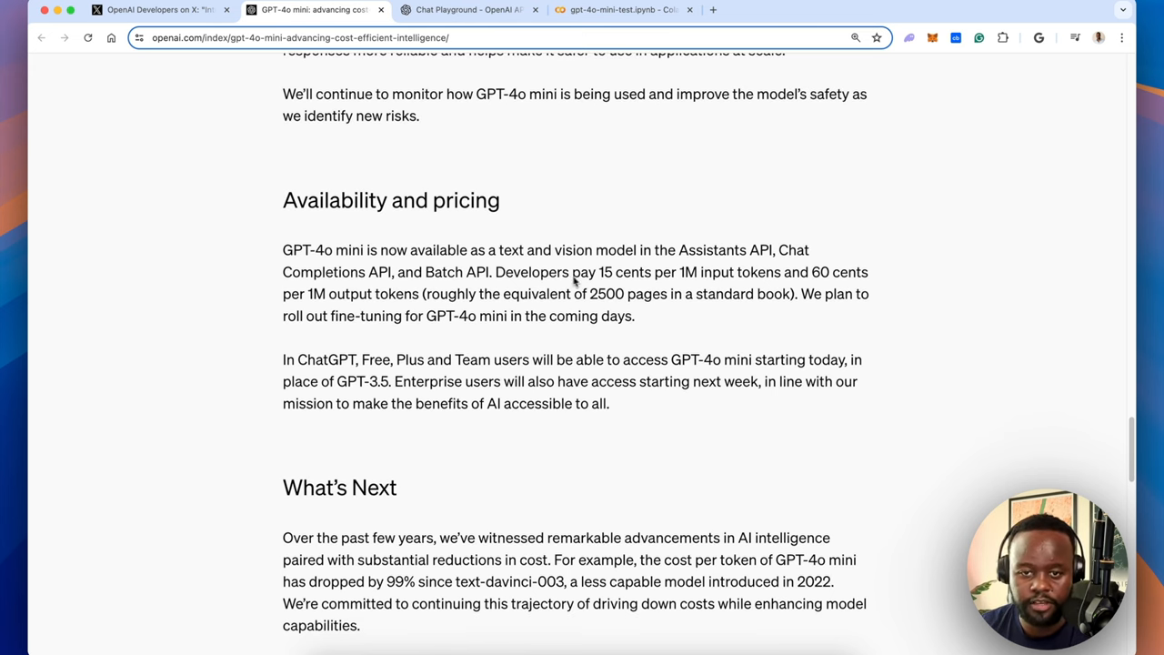
mouse_move(673, 287)
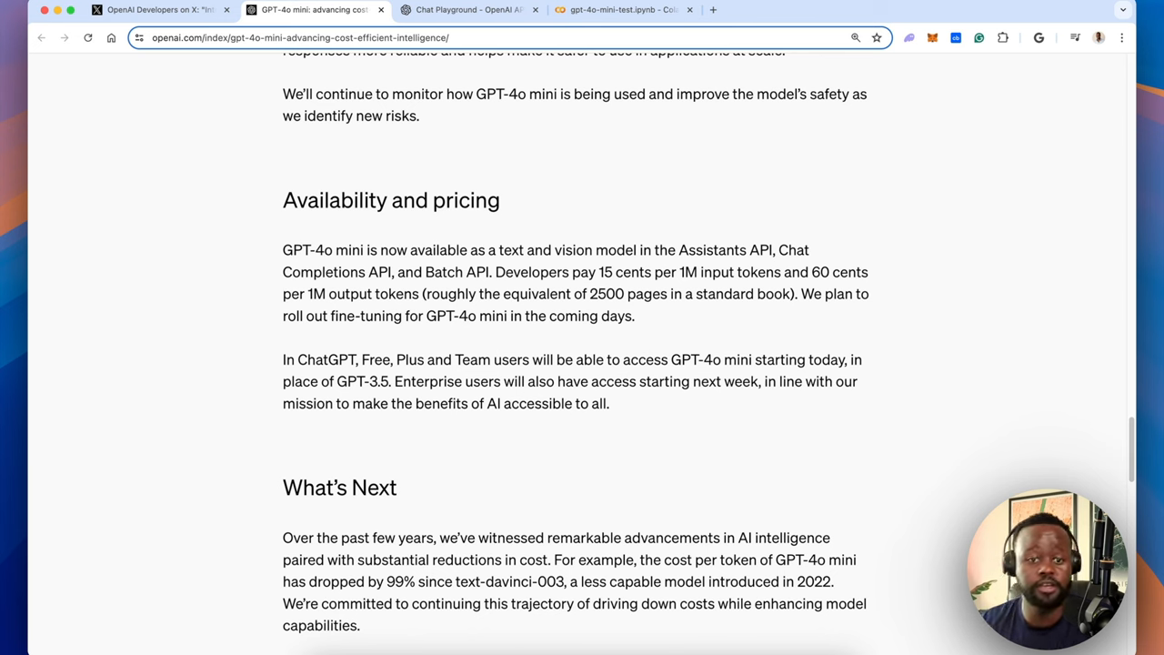
mouse_move(673, 277)
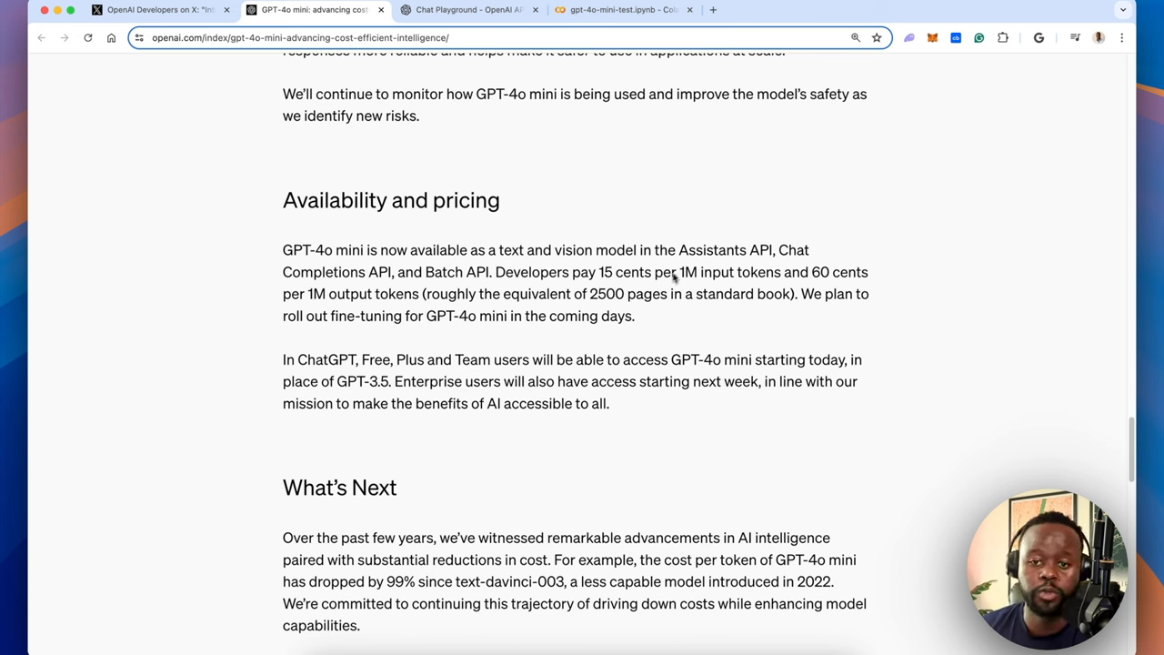
mouse_move(761, 280)
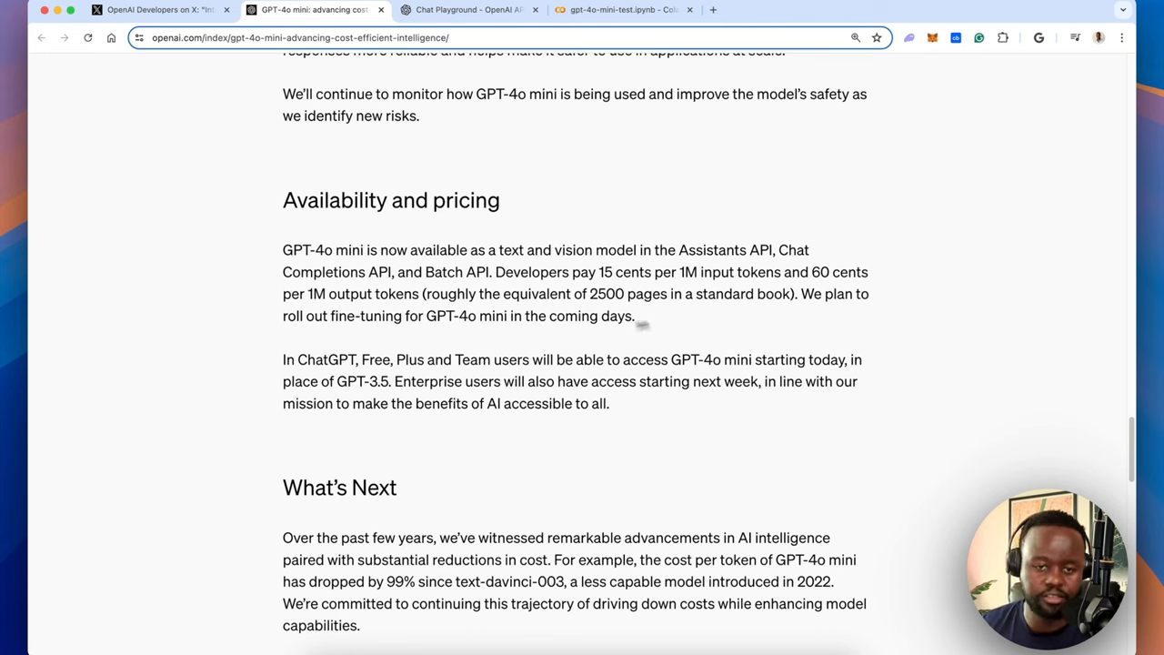
mouse_move(320, 335)
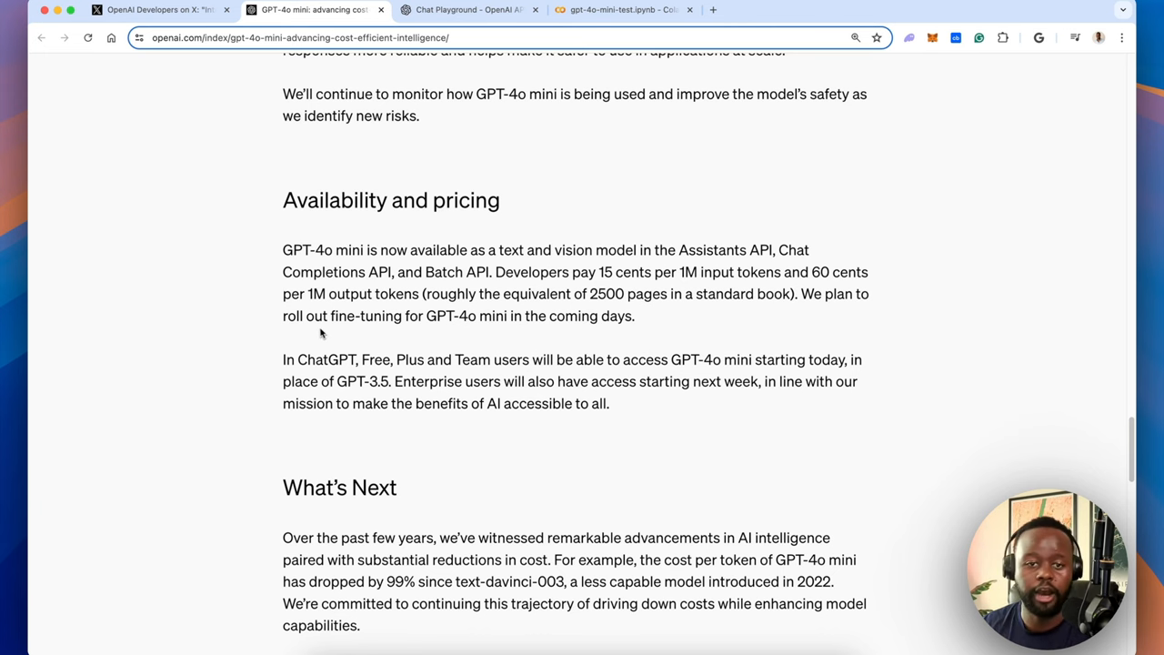
mouse_move(345, 341)
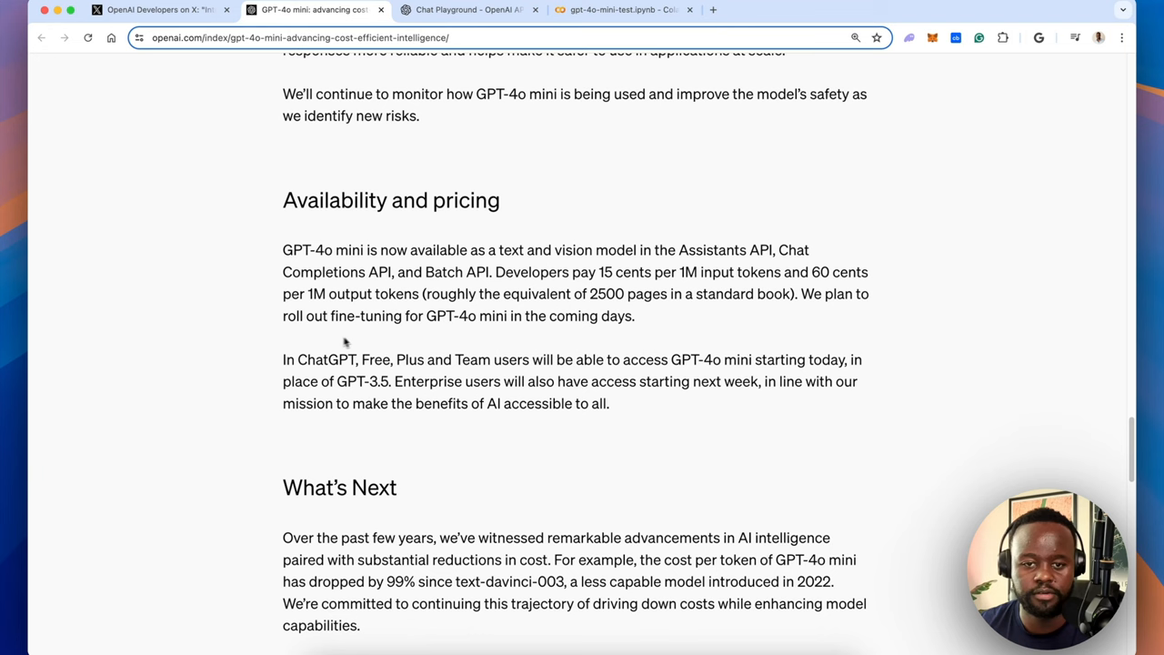
mouse_move(454, 298)
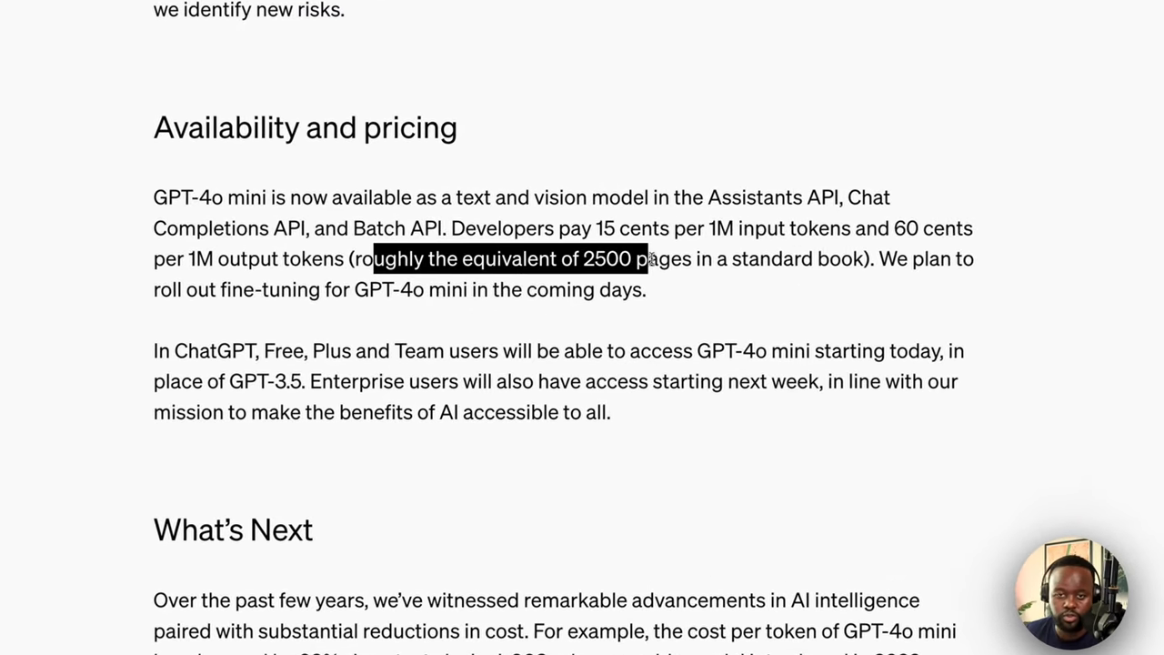
drag(646, 259, 870, 258)
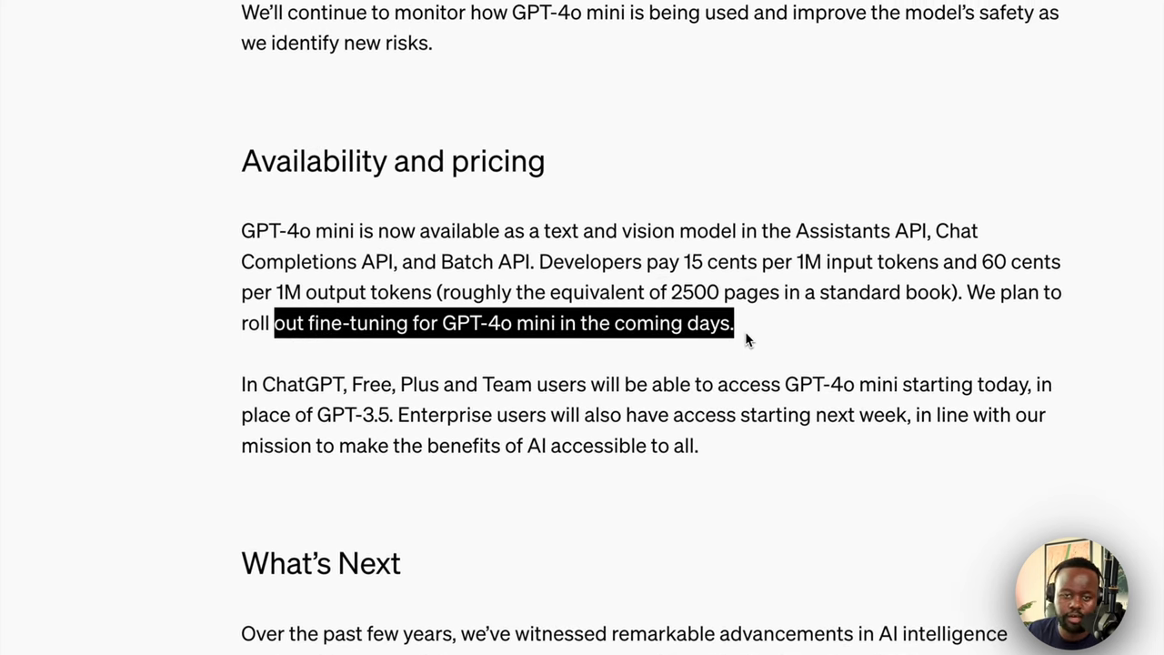
scroll(down, 3)
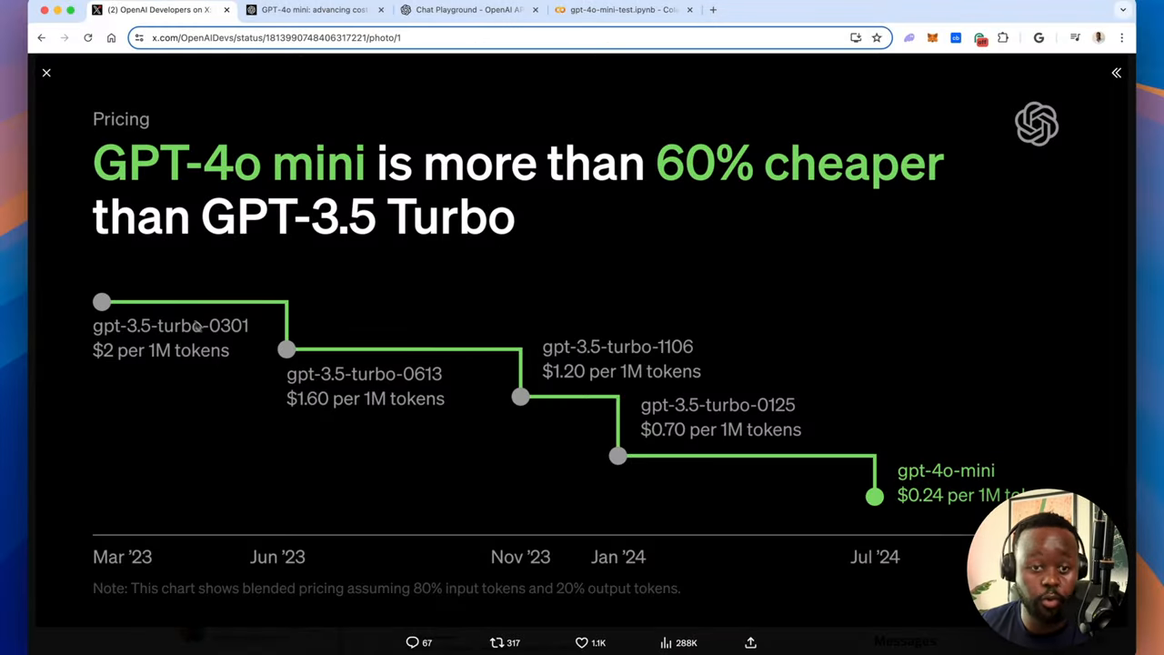
mouse_move(127, 360)
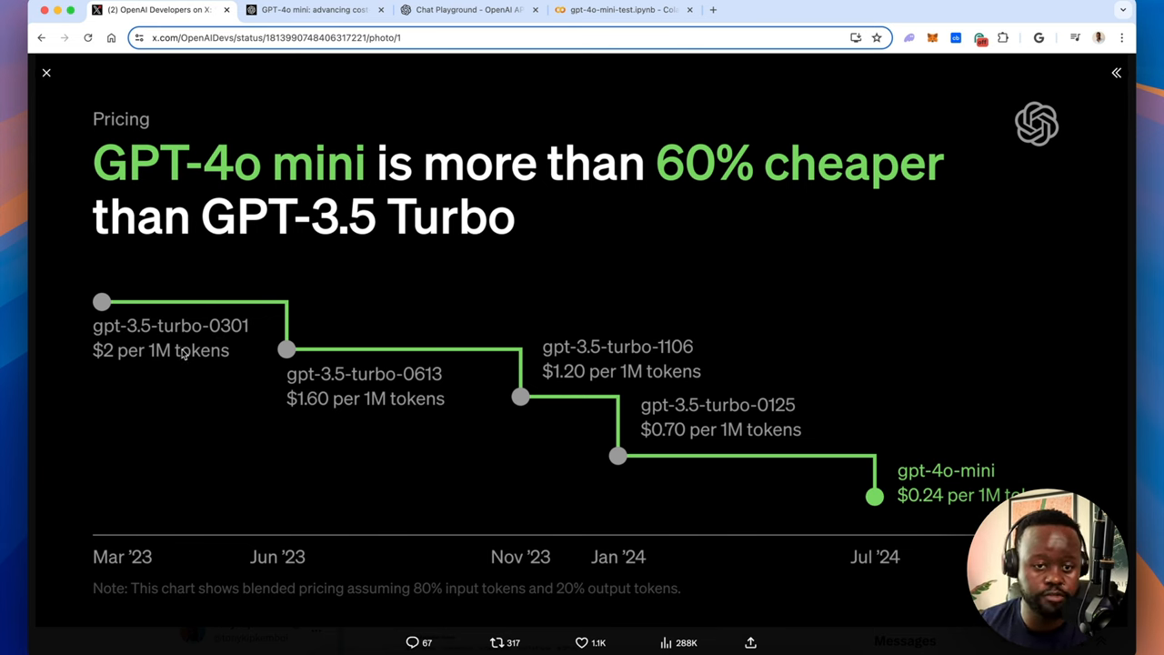
mouse_move(117, 371)
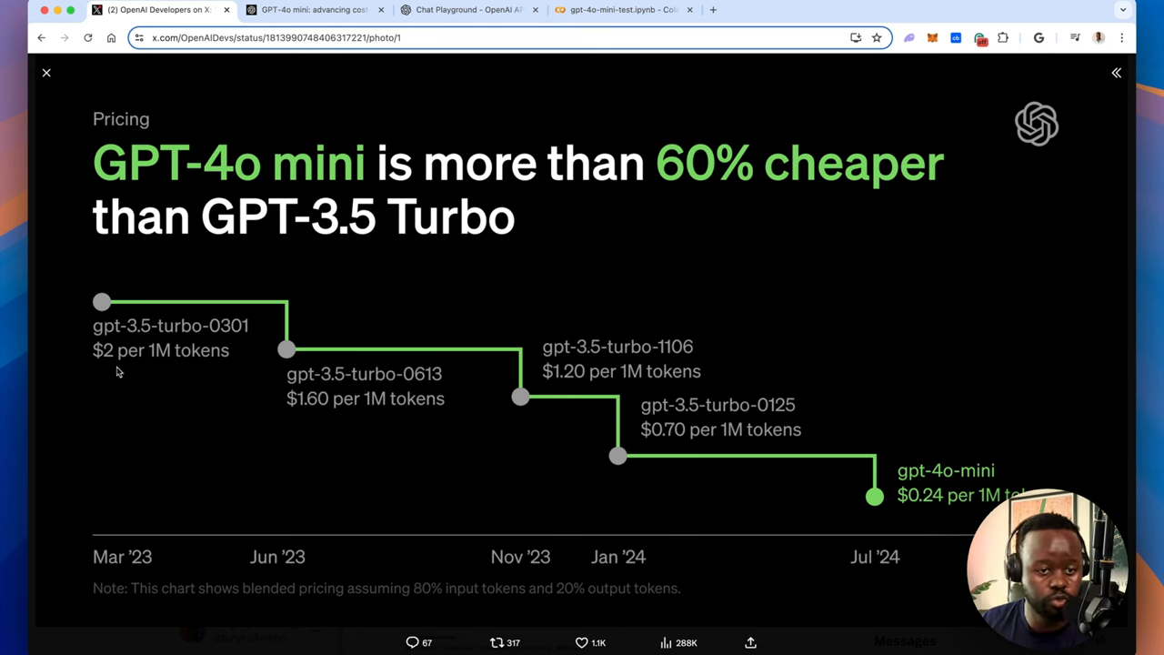
mouse_move(322, 393)
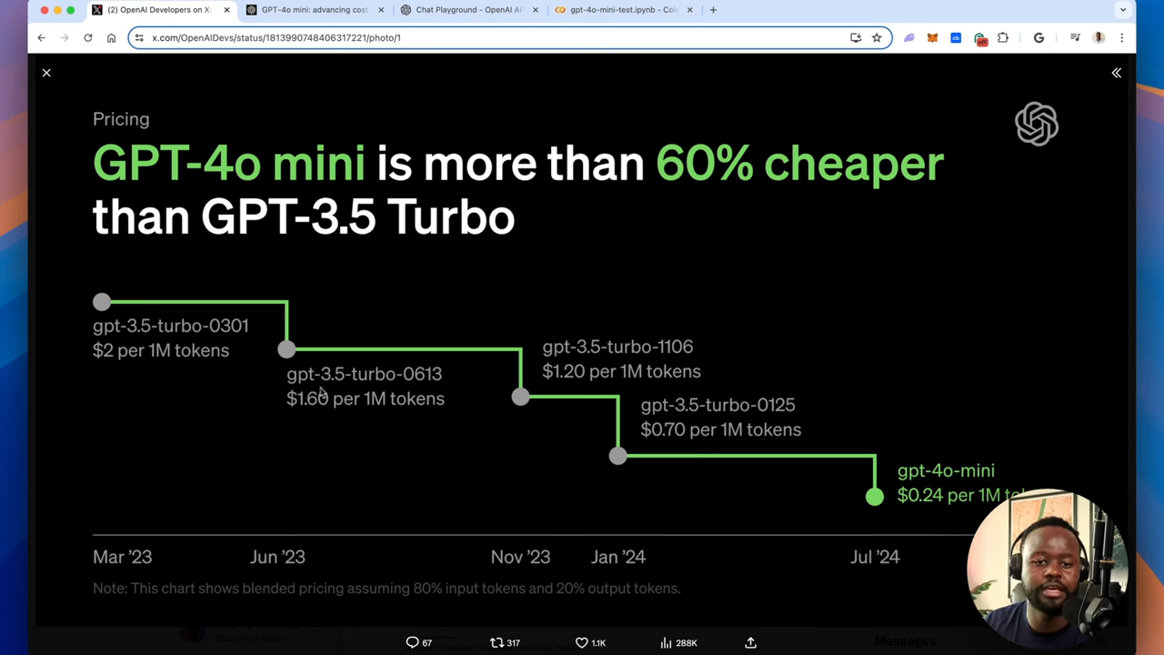
mouse_move(425, 389)
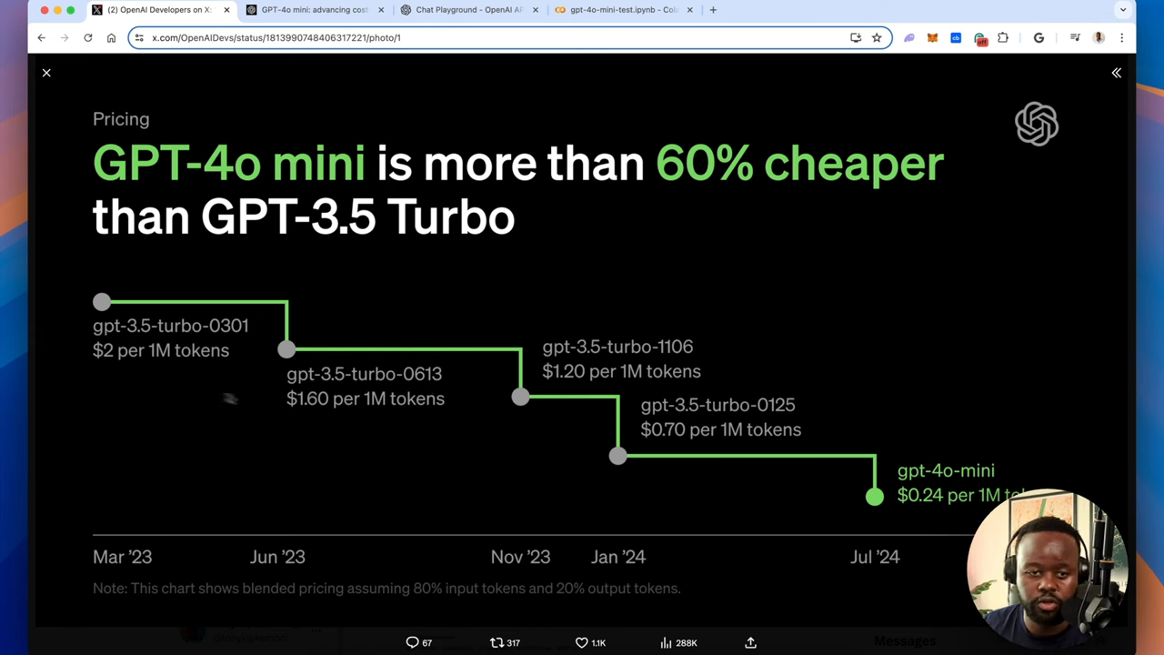
mouse_move(539, 371)
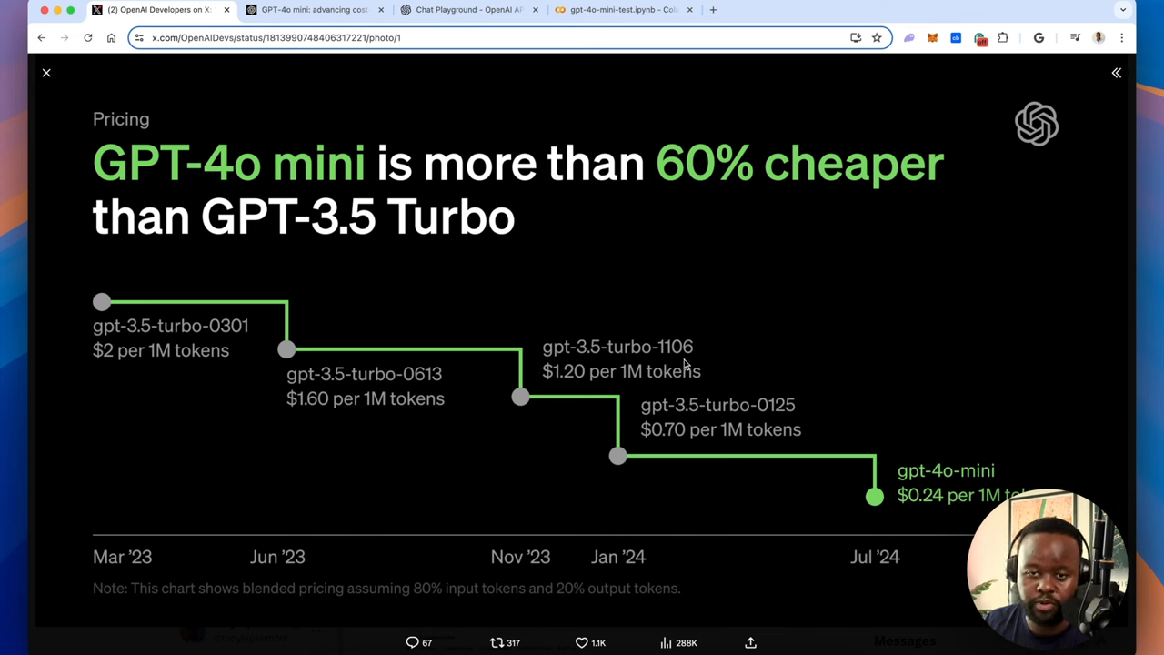
mouse_move(574, 387)
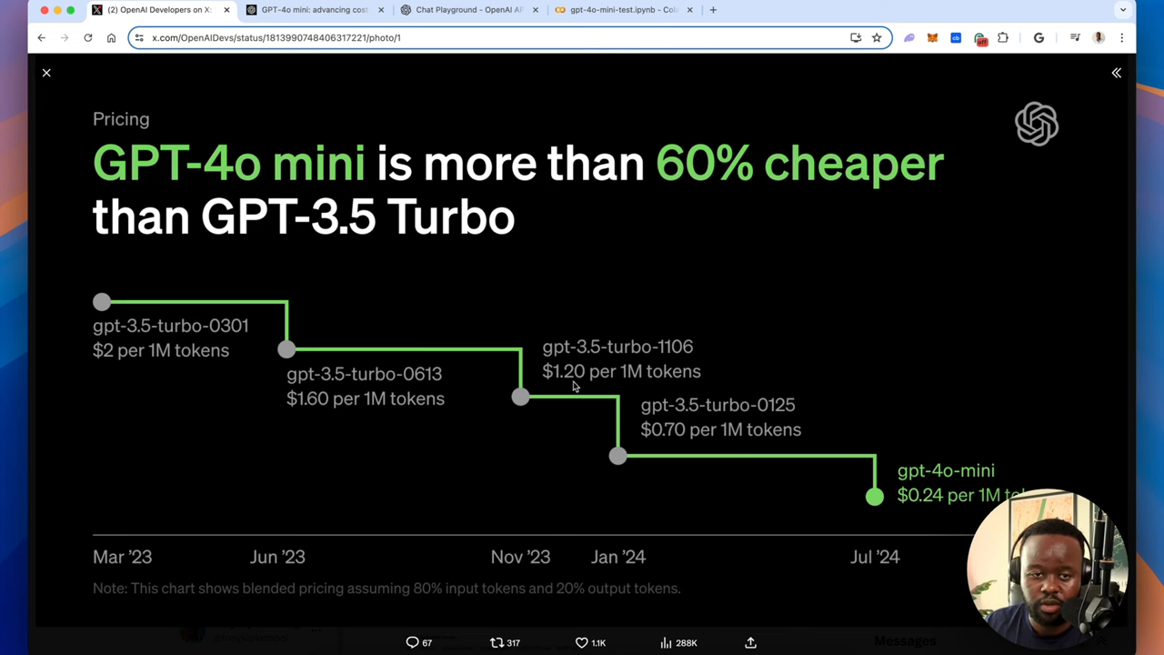
mouse_move(699, 378)
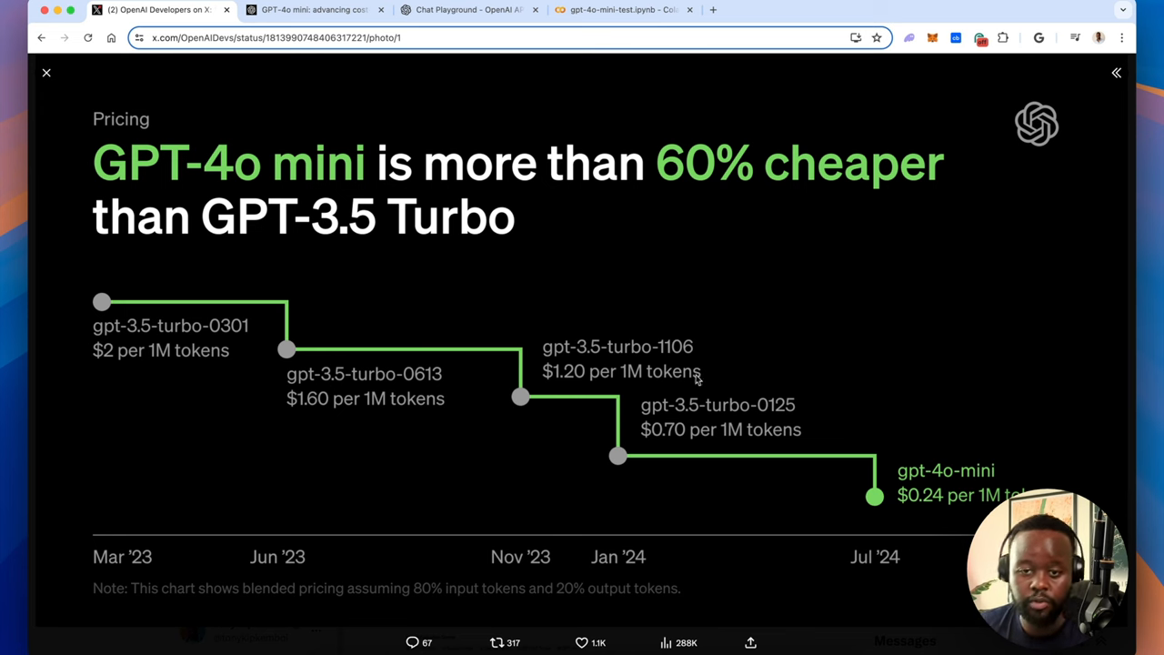
mouse_move(649, 431)
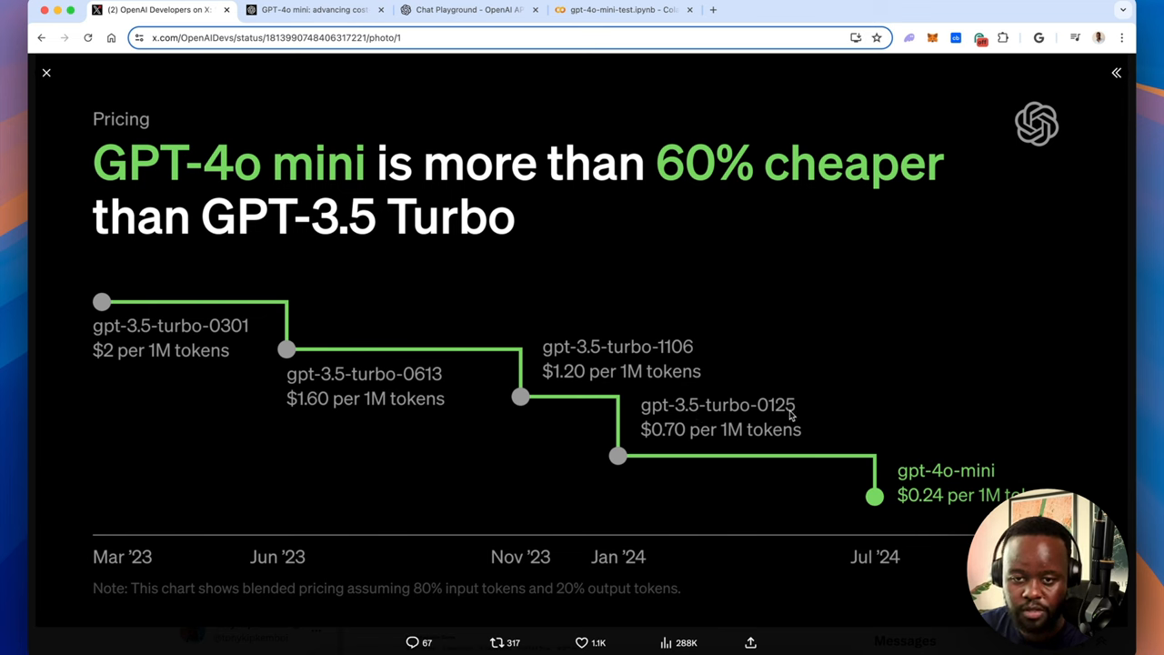
mouse_move(680, 447)
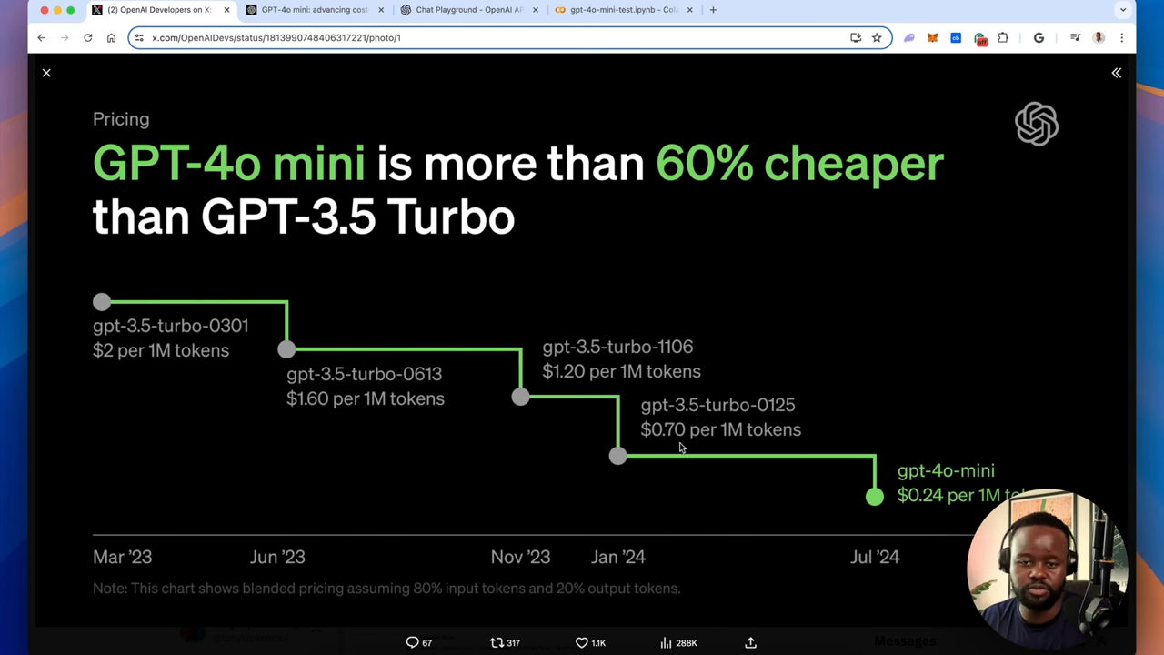
mouse_move(800, 449)
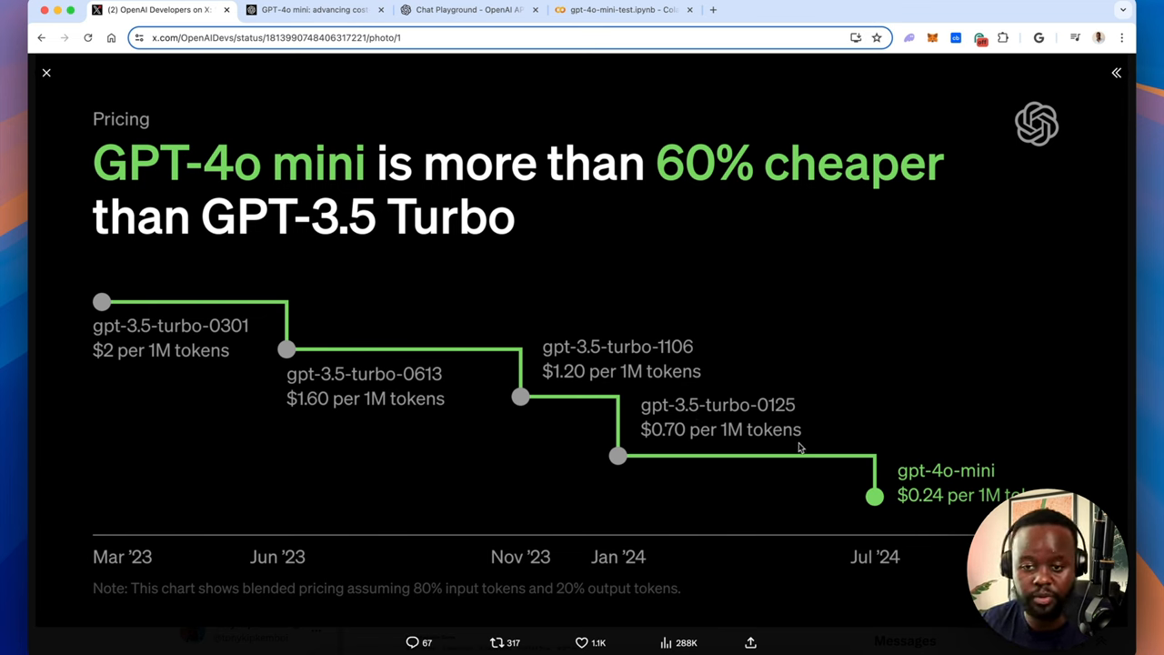
mouse_move(979, 504)
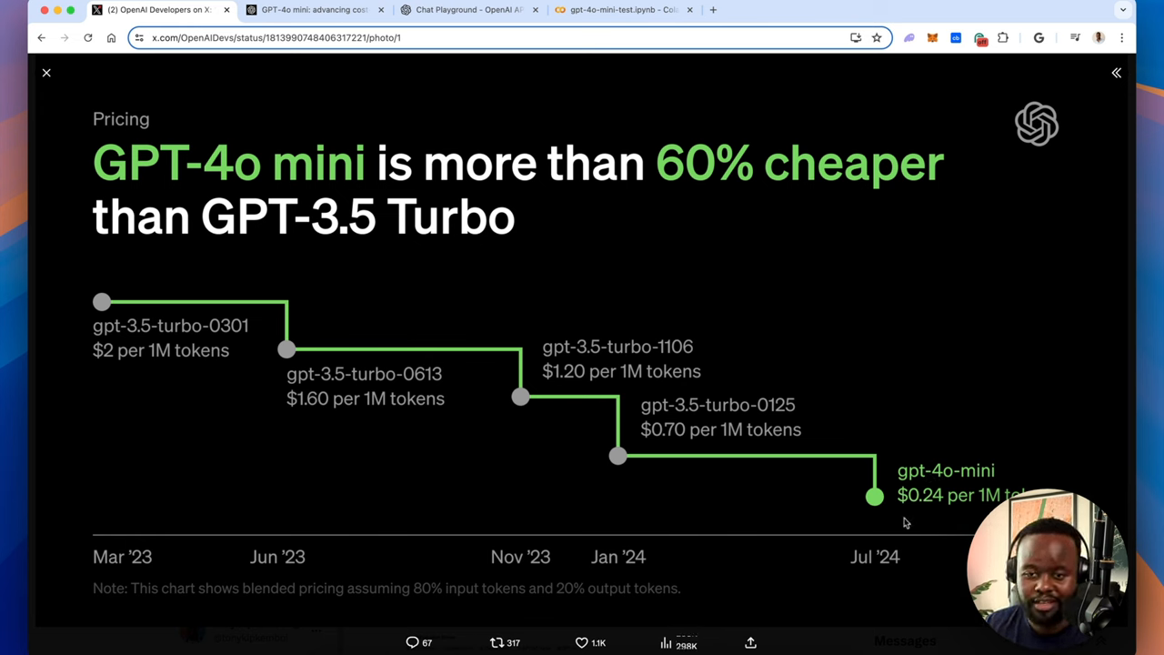
mouse_move(894, 513)
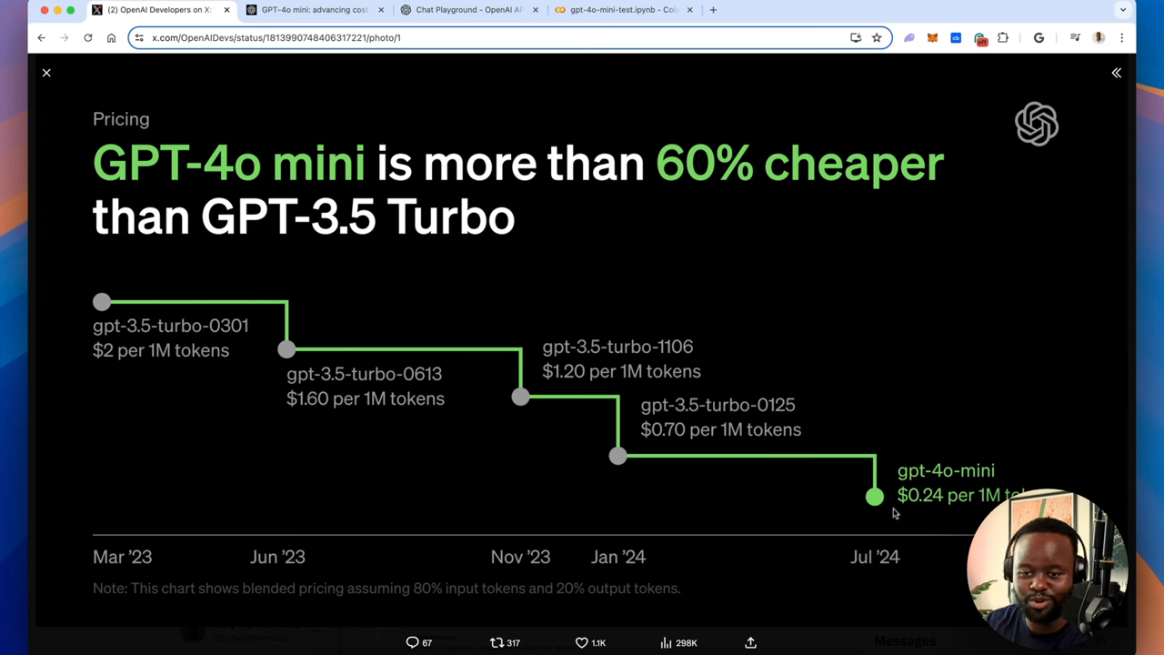
mouse_move(884, 494)
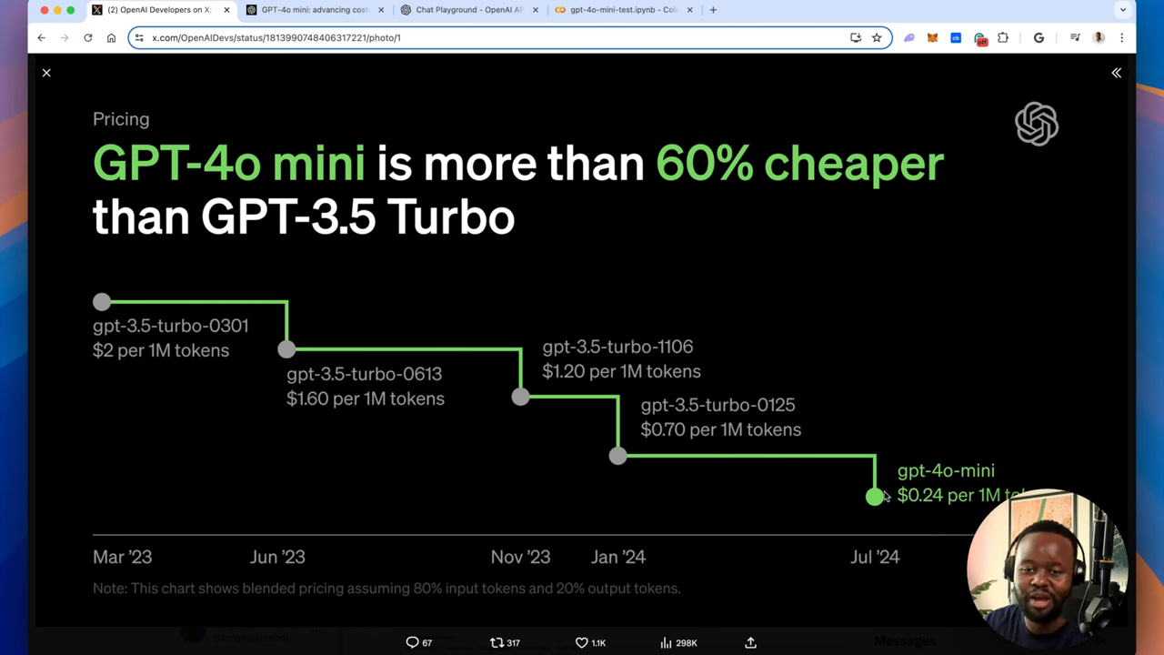
mouse_move(960, 534)
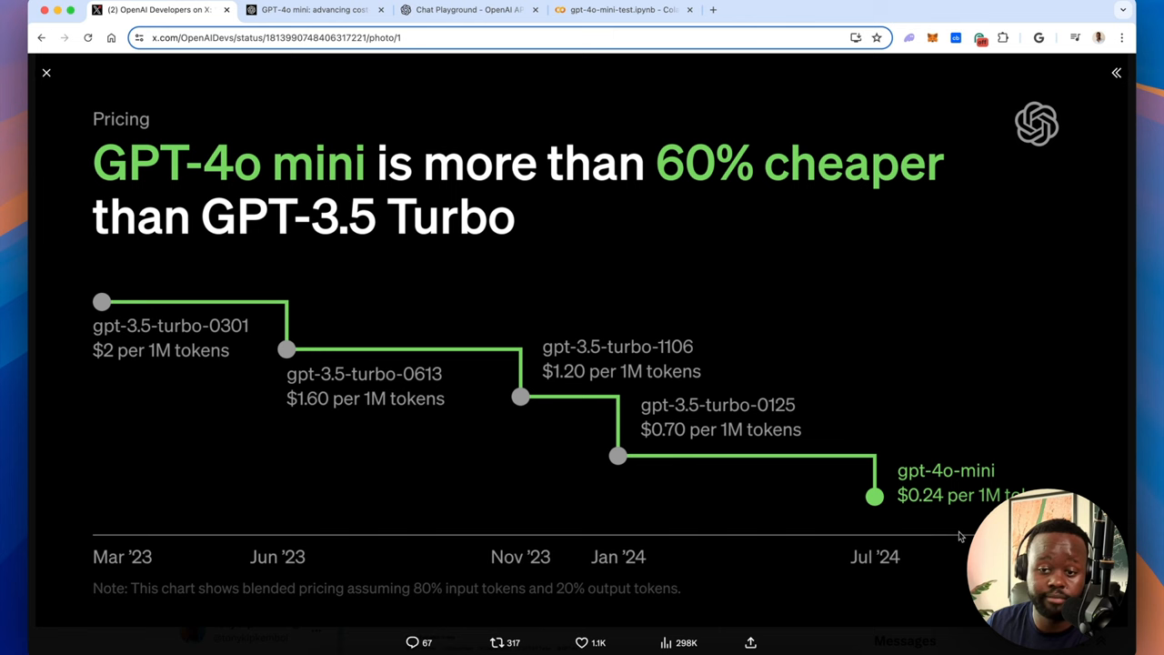
mouse_move(940, 527)
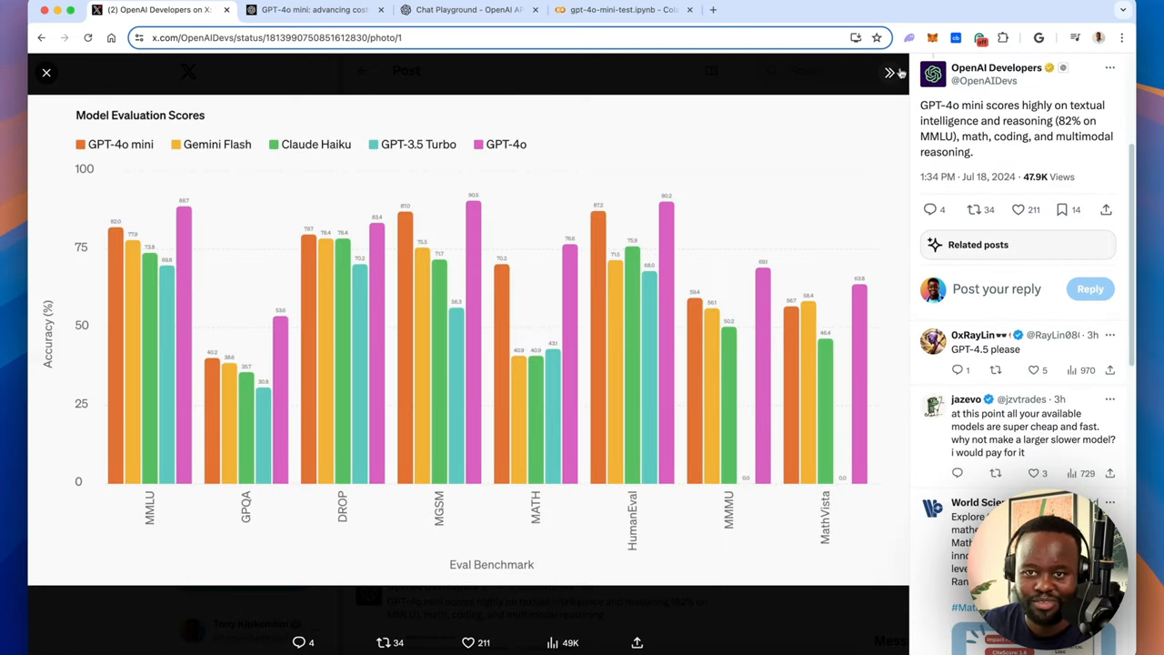
Confirm the Chat playground uses gpt-4o-mini with empty system and user fields, and view its Python code
click(464, 10)
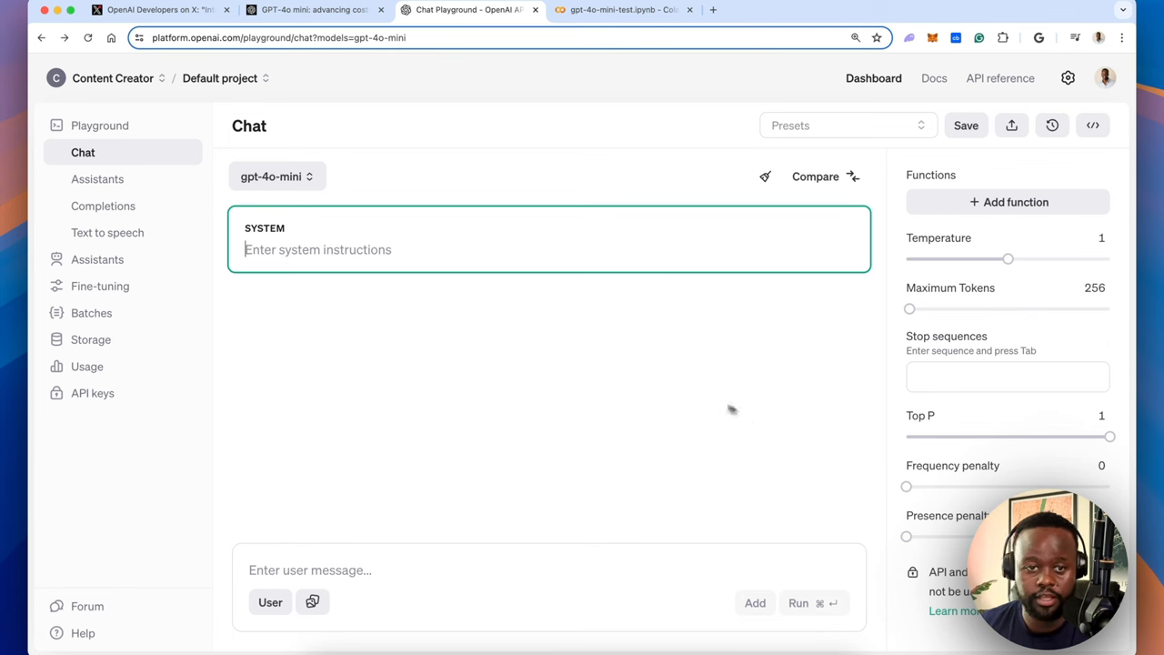
click(277, 175)
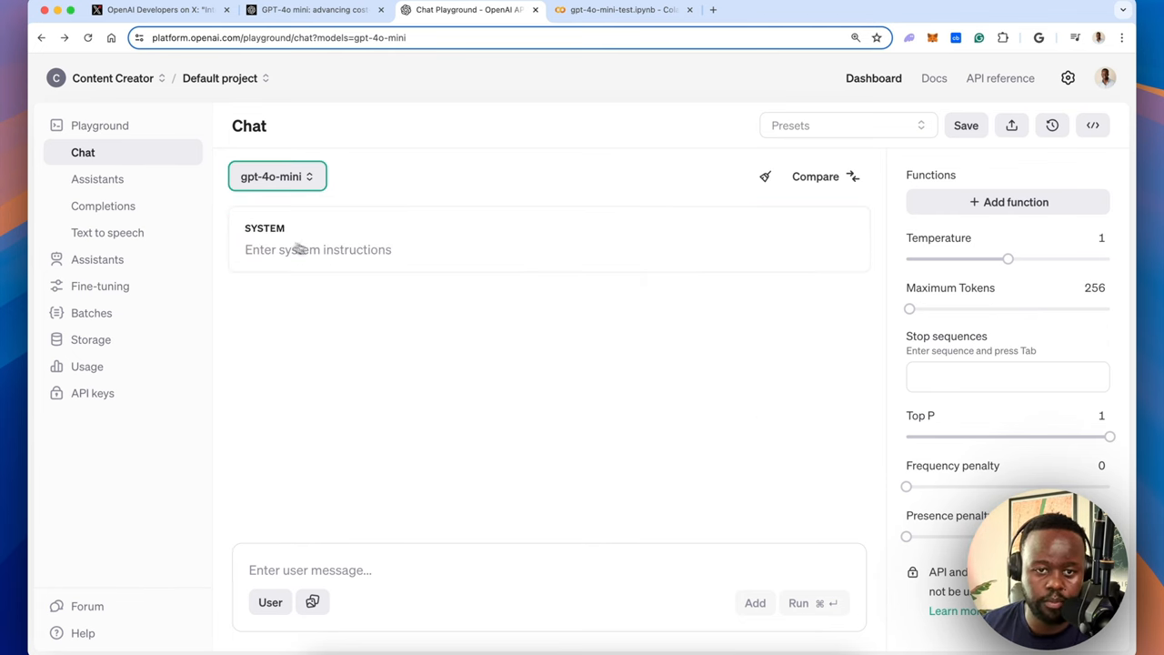
click(316, 249)
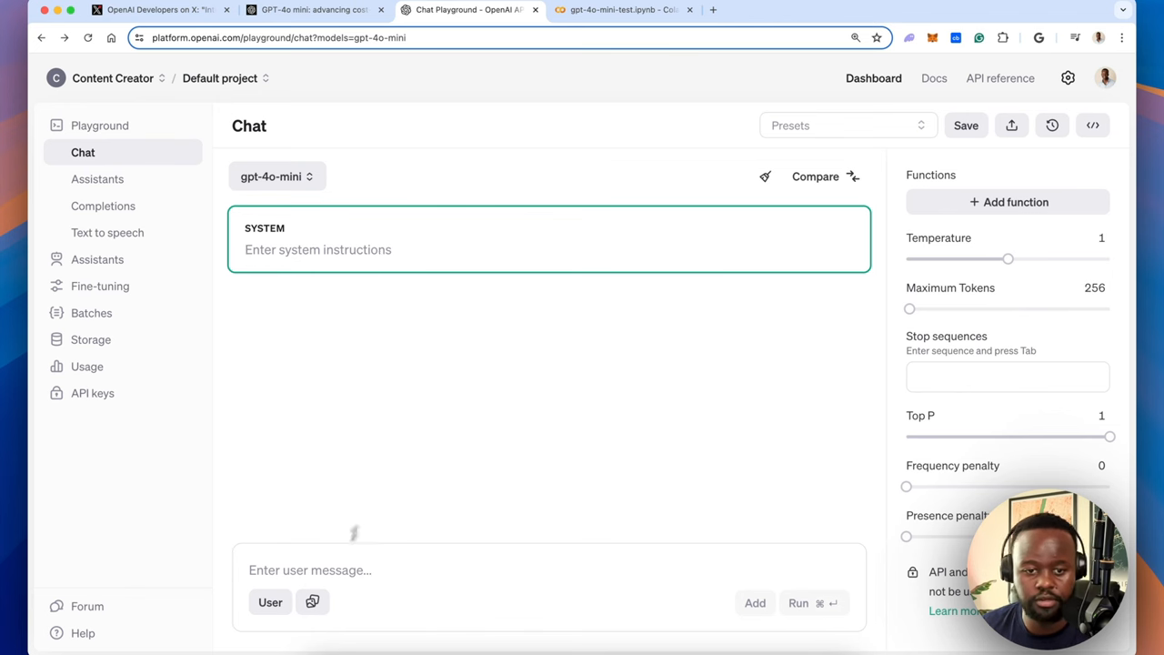
click(545, 569)
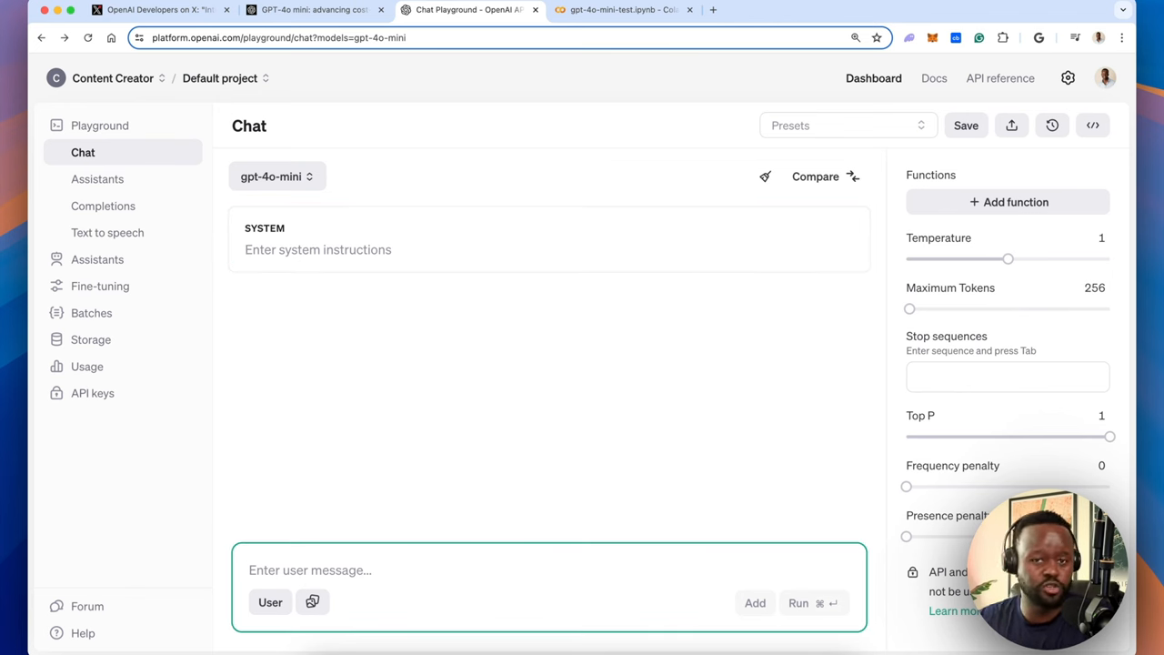
mouse_move(519, 353)
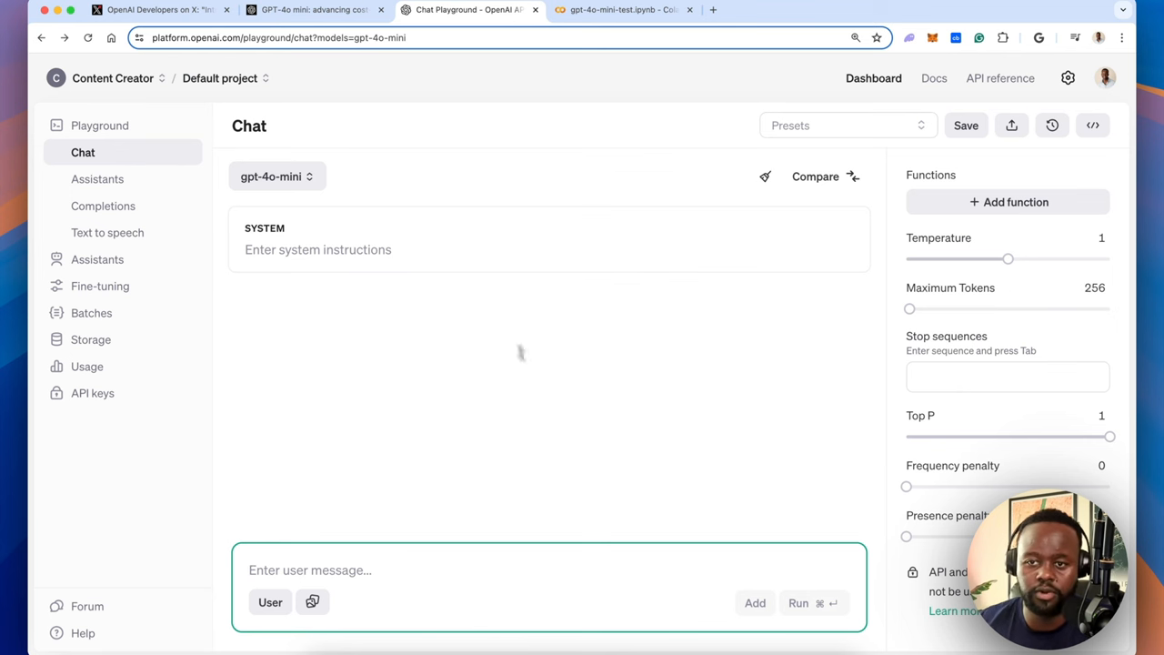
click(1093, 125)
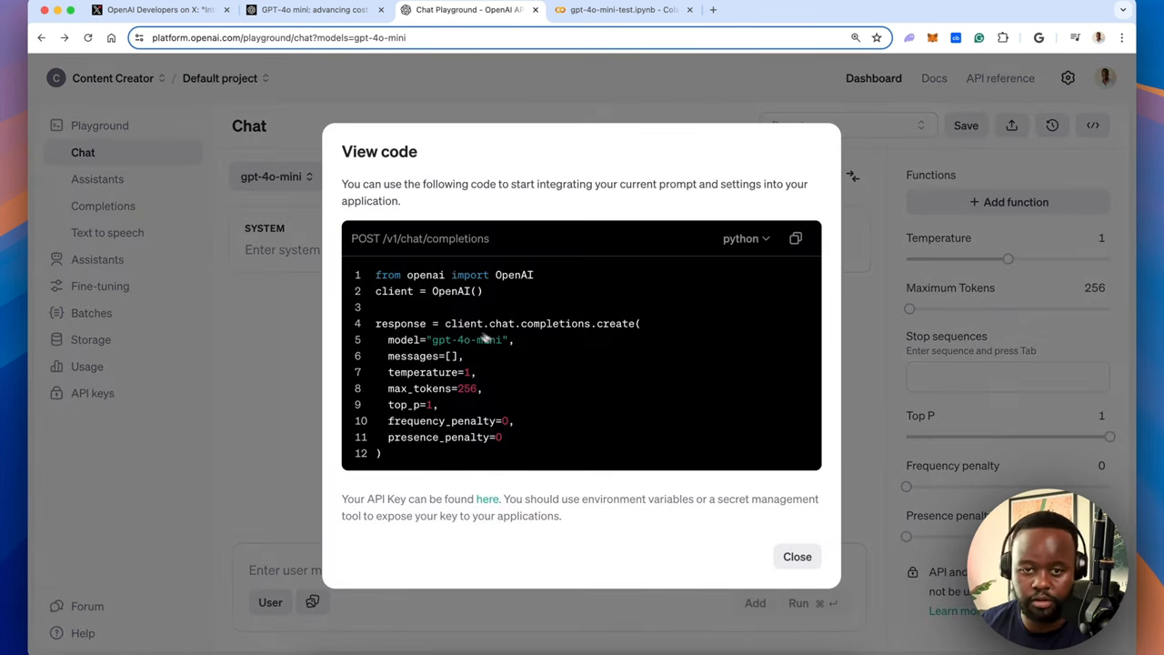
mouse_move(764, 258)
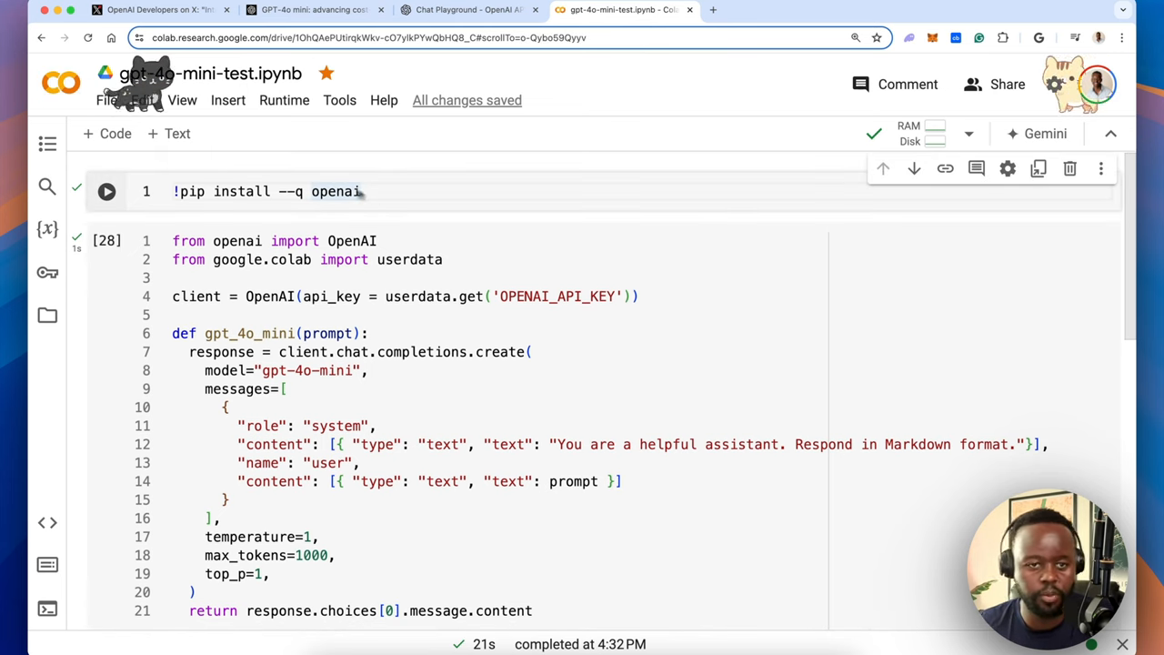
Run the !pip install --q openai cell and reveal the OPENAI_API_KEY entry in Colab Secrets
click(105, 190)
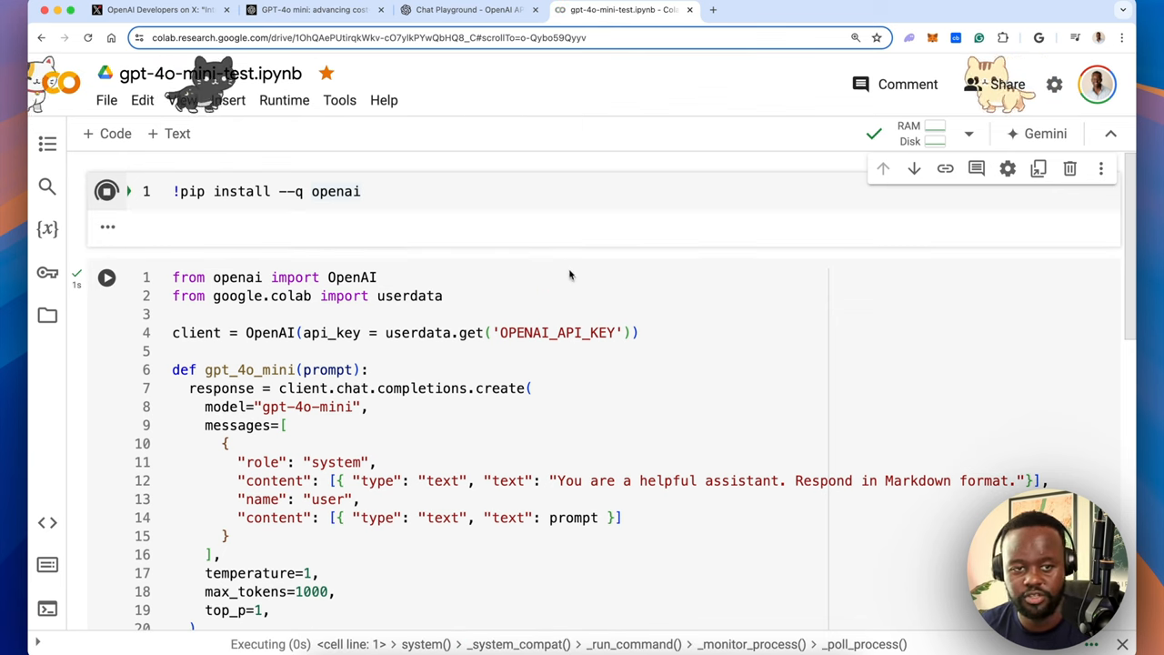
scroll(down, 3)
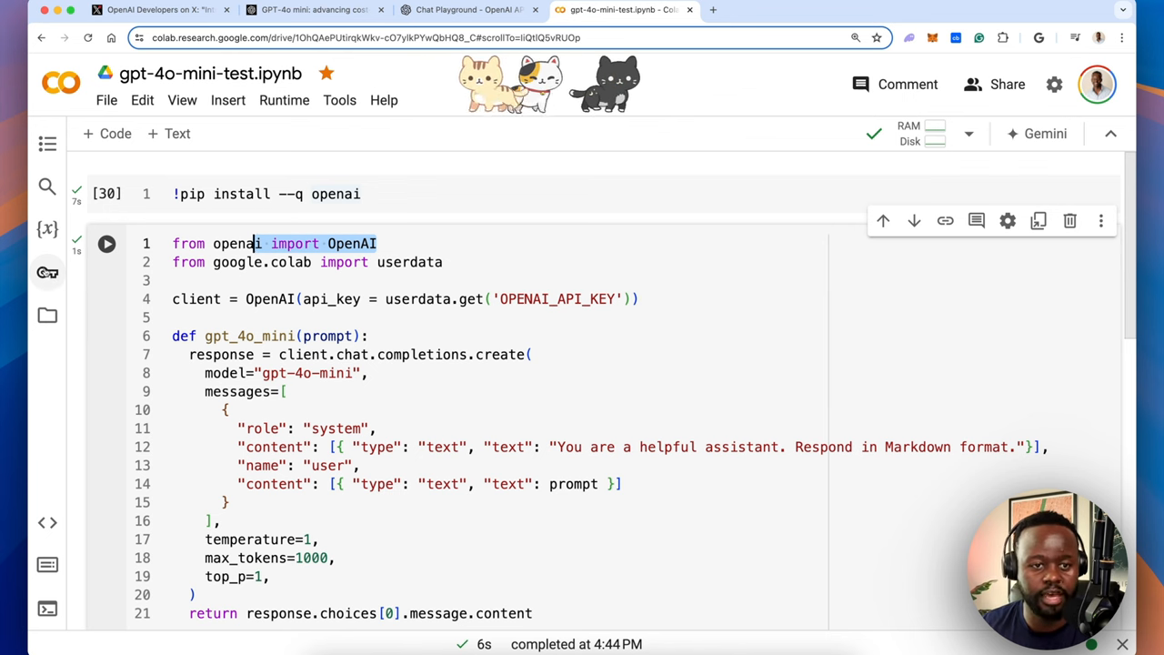
click(47, 273)
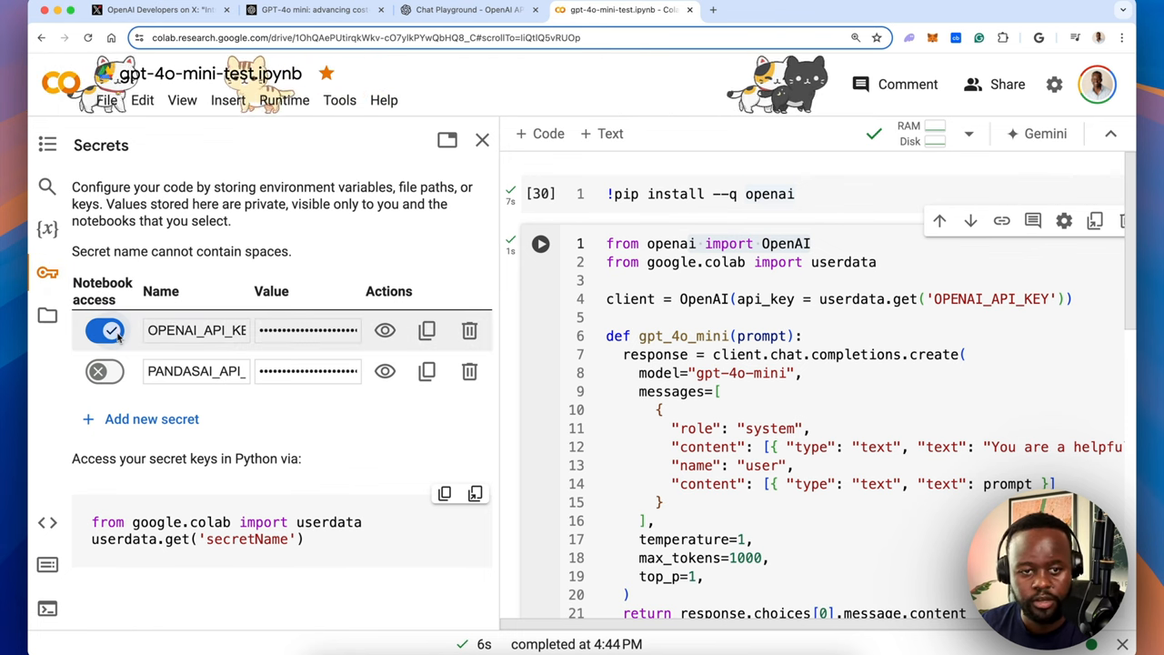
click(196, 331)
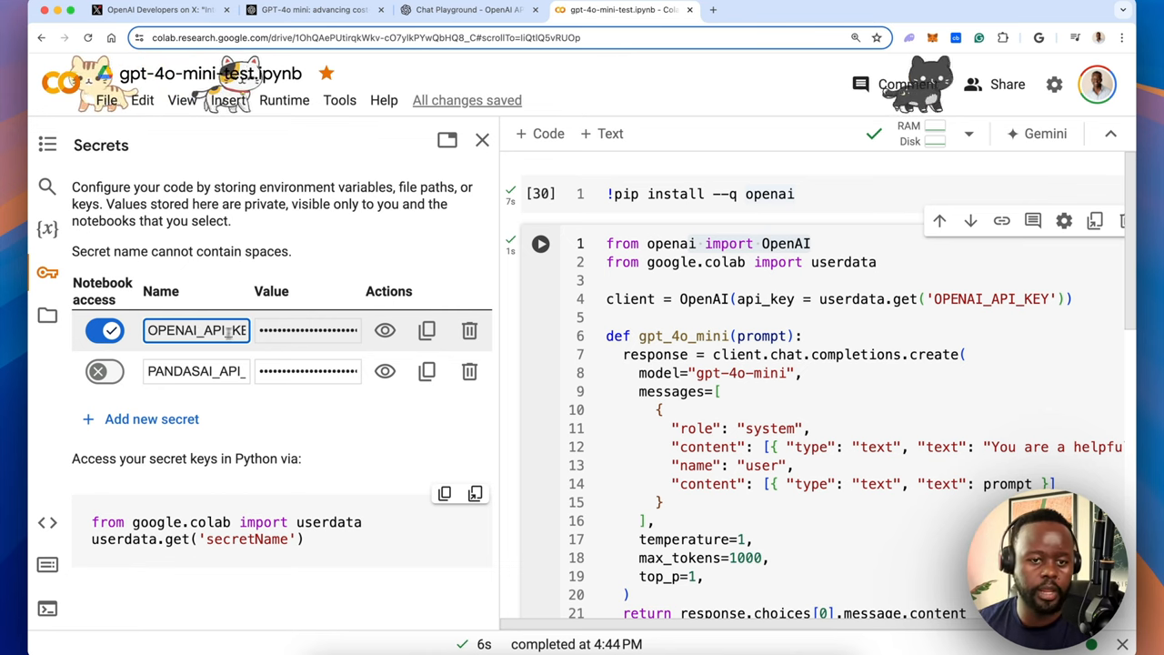
click(307, 331)
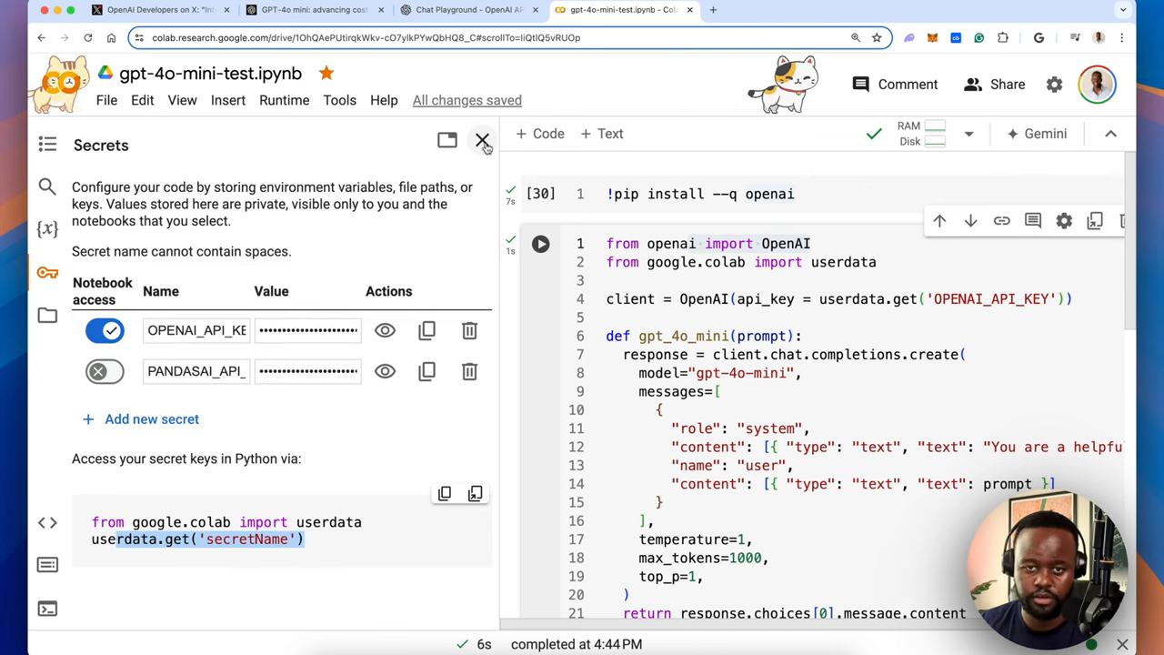
click(484, 142)
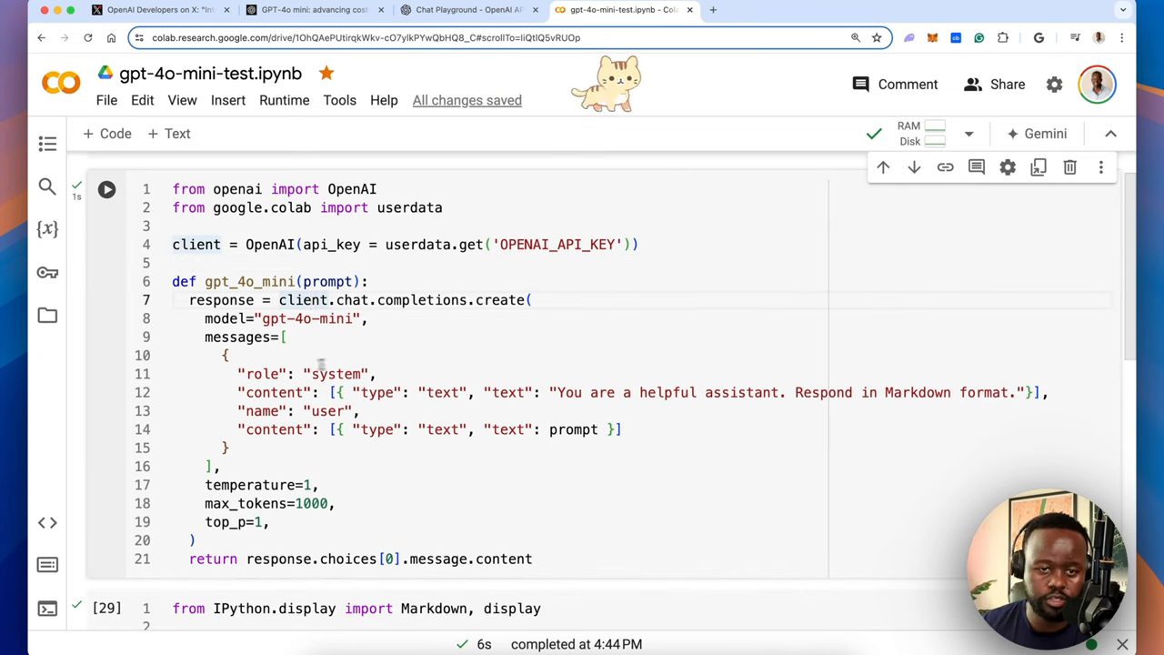
double_click(309, 319)
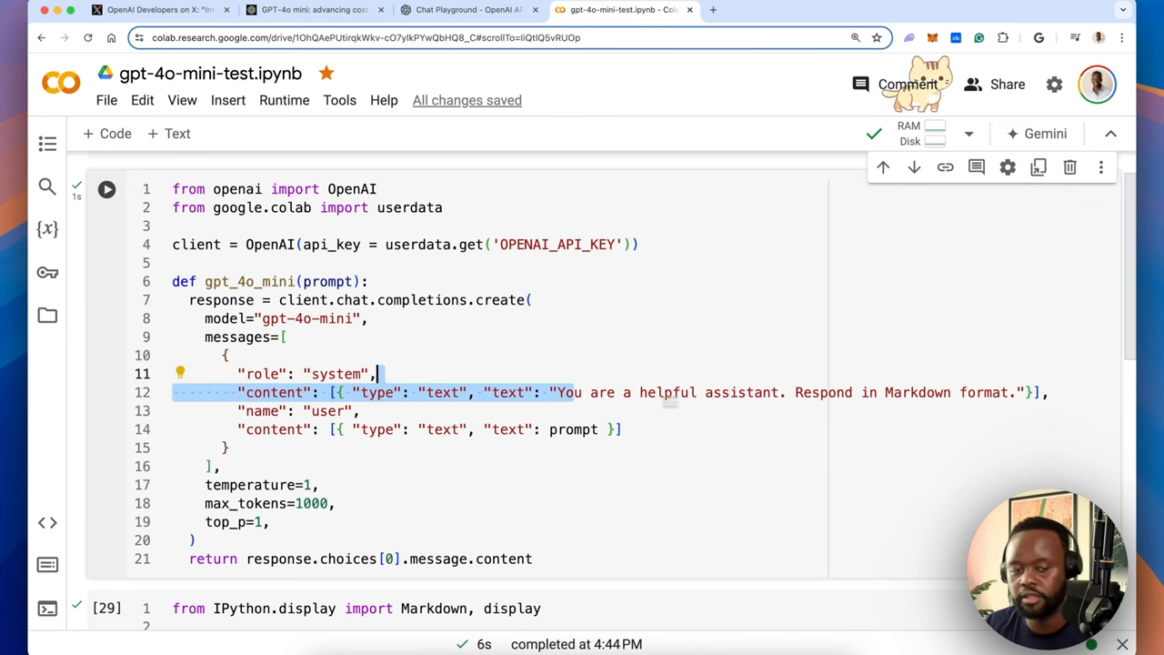
scroll(down, 3)
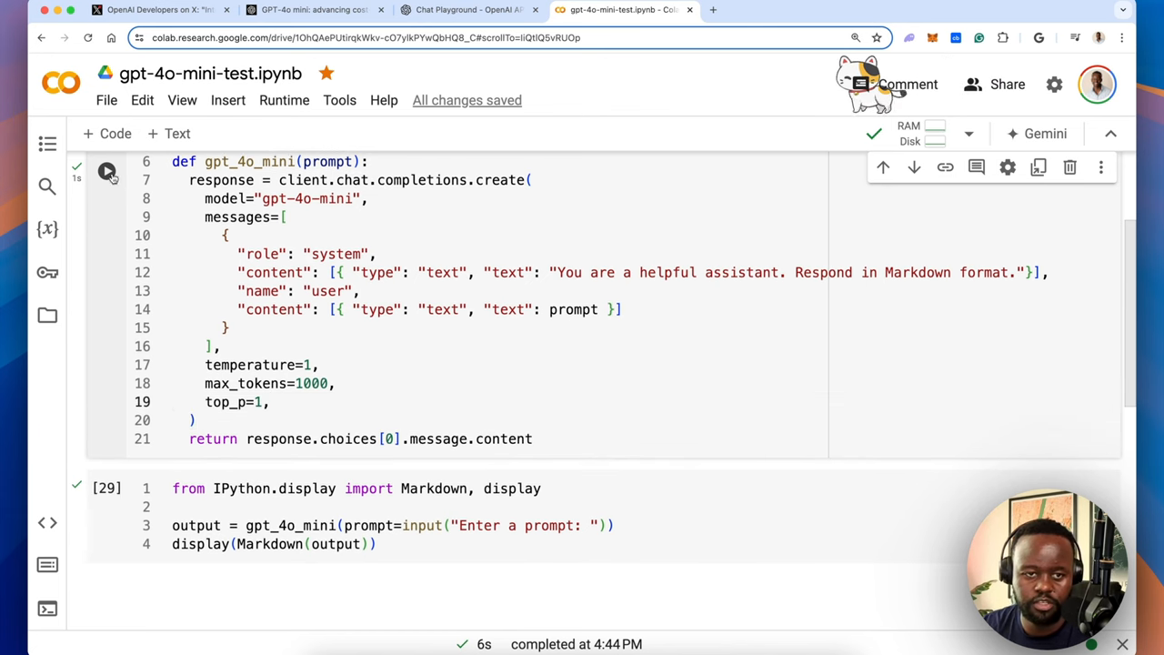
Ask gpt-4o-mini how many r's are in Strawberry, get the answer 2, and rerun the prompt cell
click(105, 487)
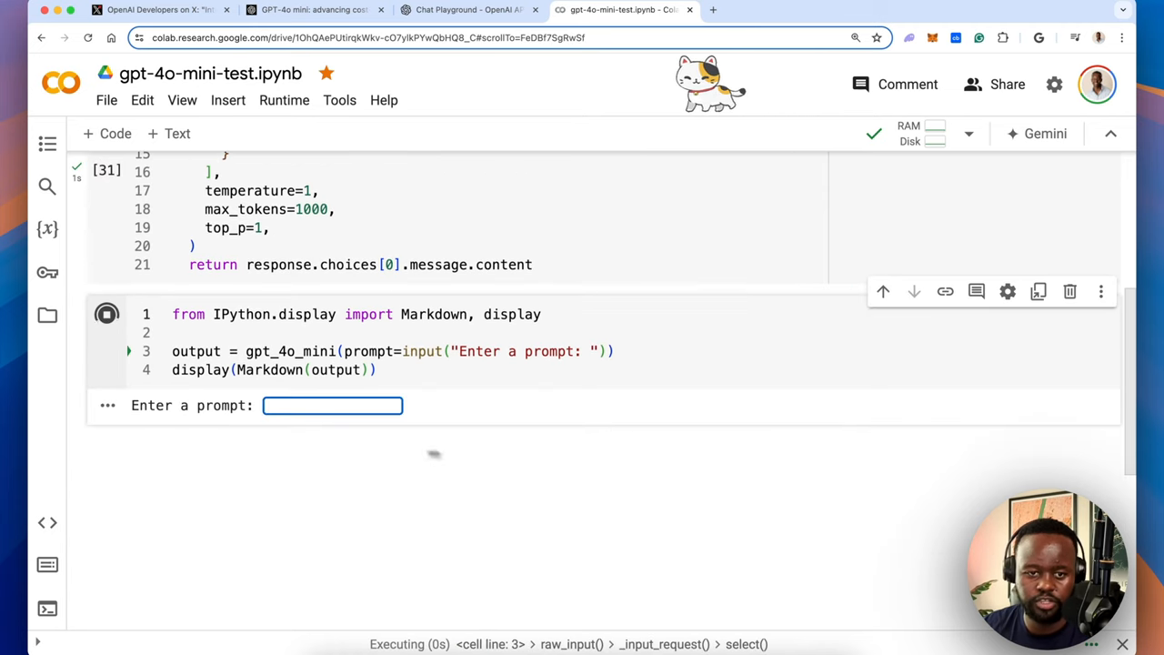
text(How many r's are in the word Strawberry?)
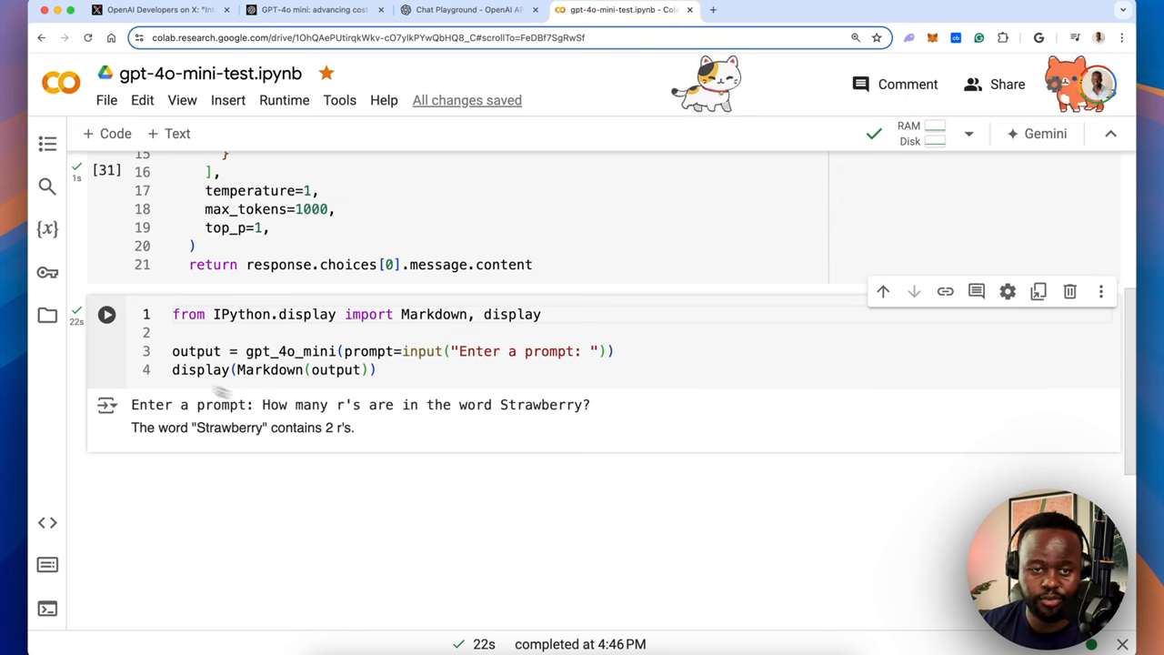
click(105, 313)
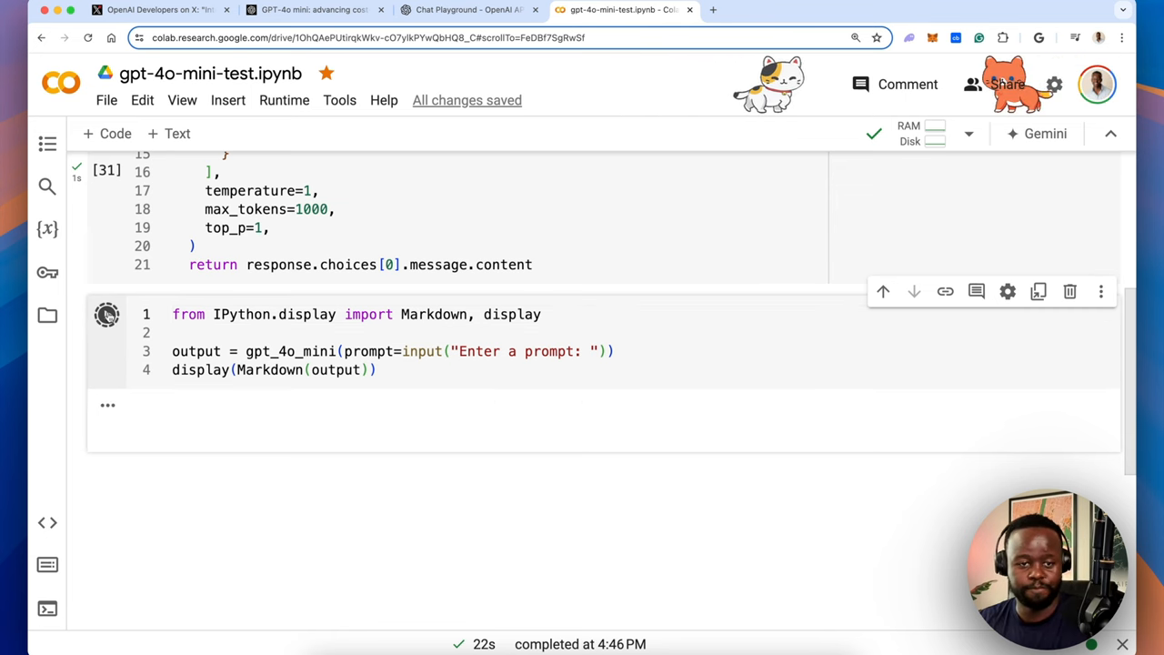
Ask gpt-4o-mini to 'write a python snake game' in the prompt cell
click(105, 313)
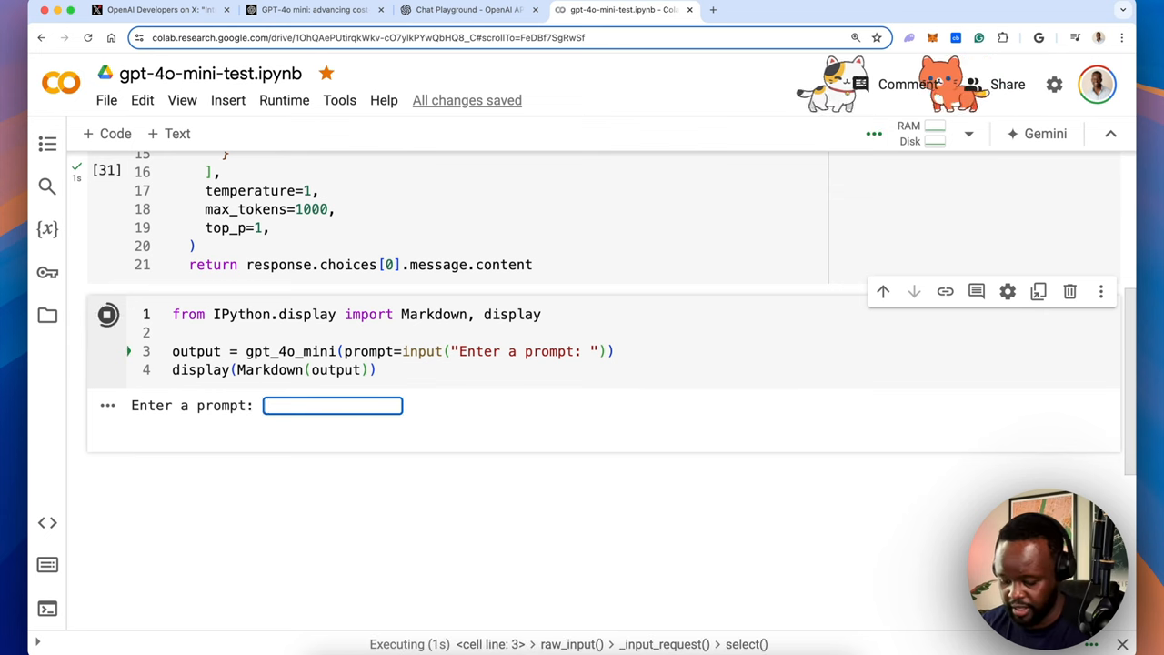
text(write a p)
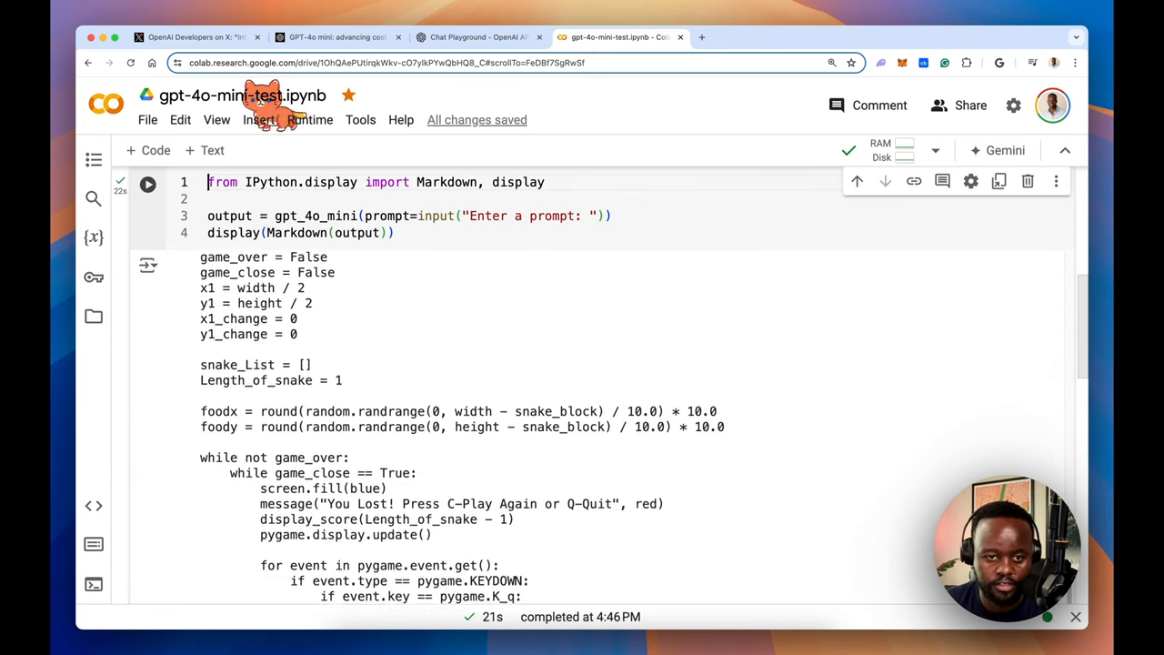
click(149, 185)
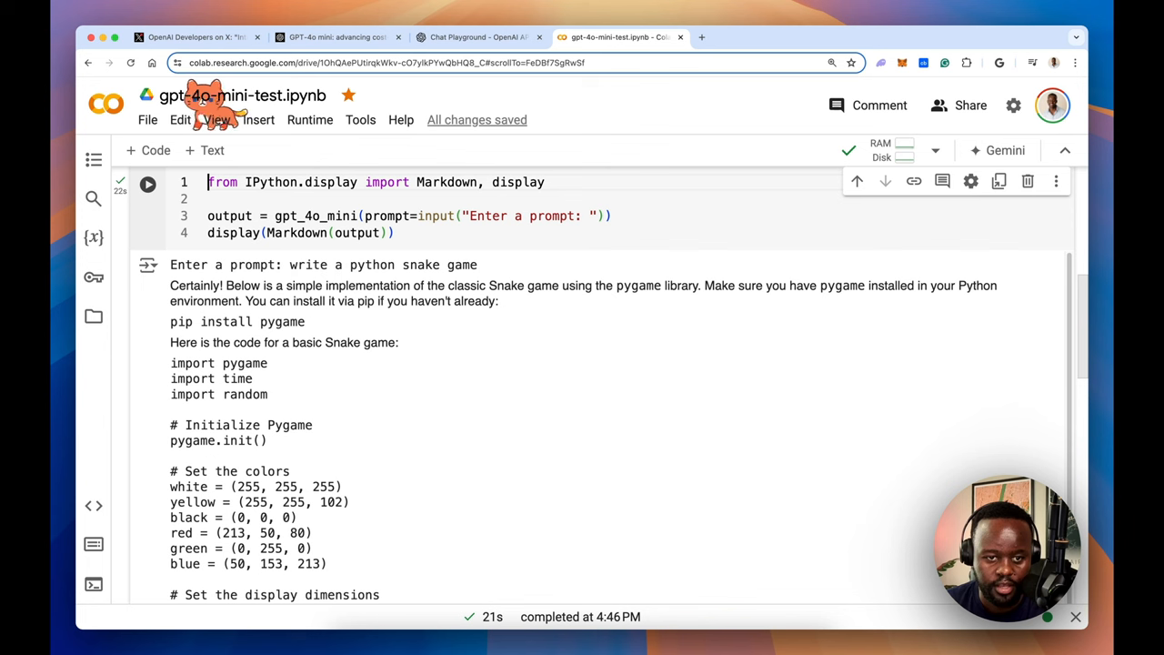
Read through the generated pygame Snake game code and highlight a passage of it
scroll(down, 3)
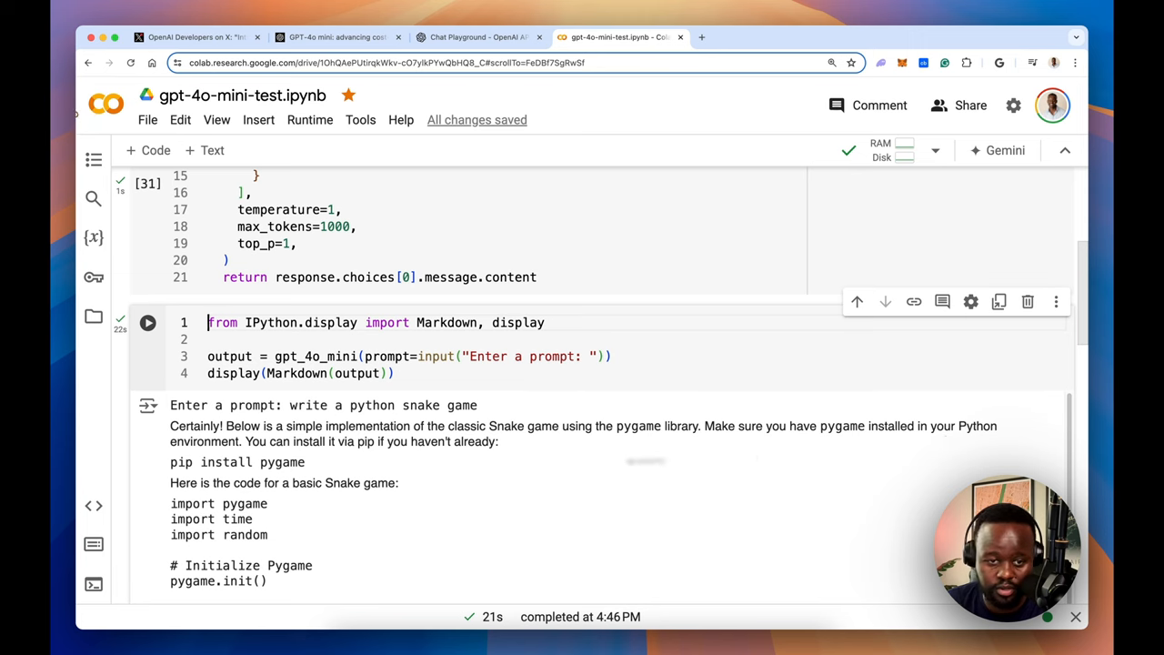
scroll(down, 3)
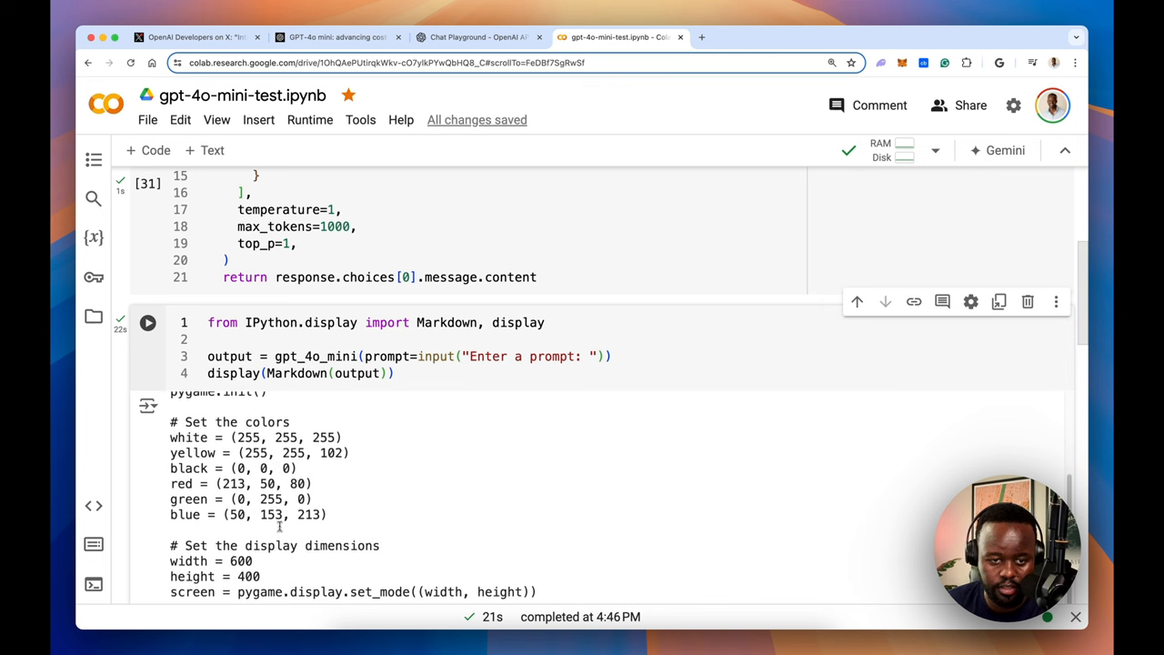
scroll(down, 3)
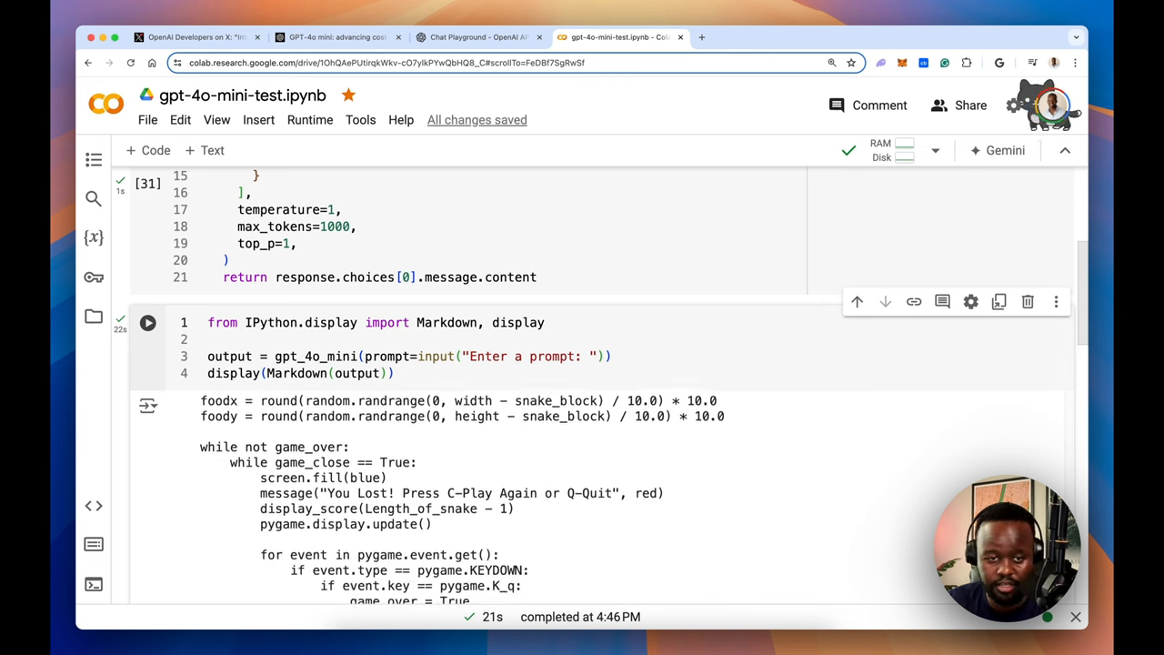
scroll(down, 3)
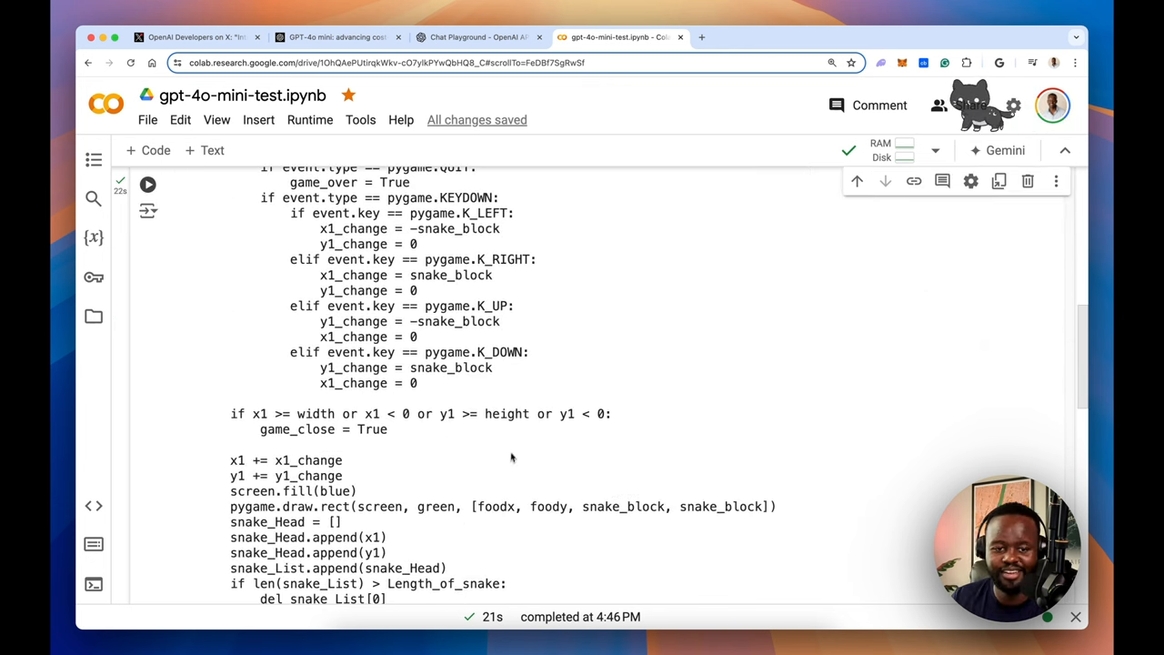
scroll(down, 3)
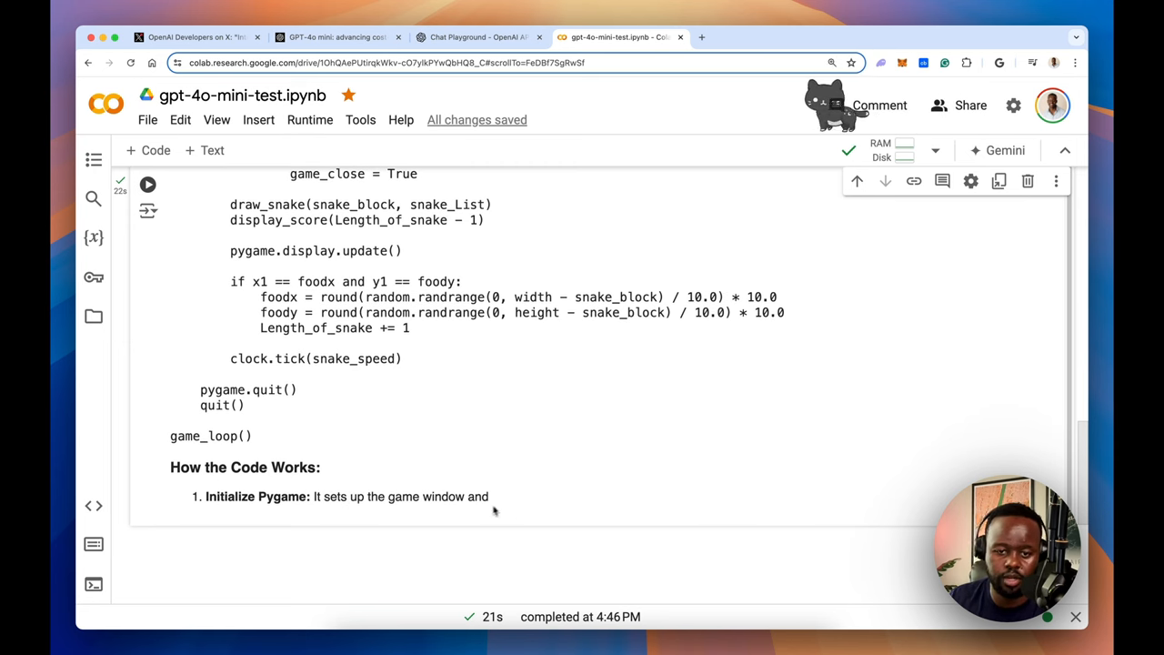
drag(171, 466, 488, 495)
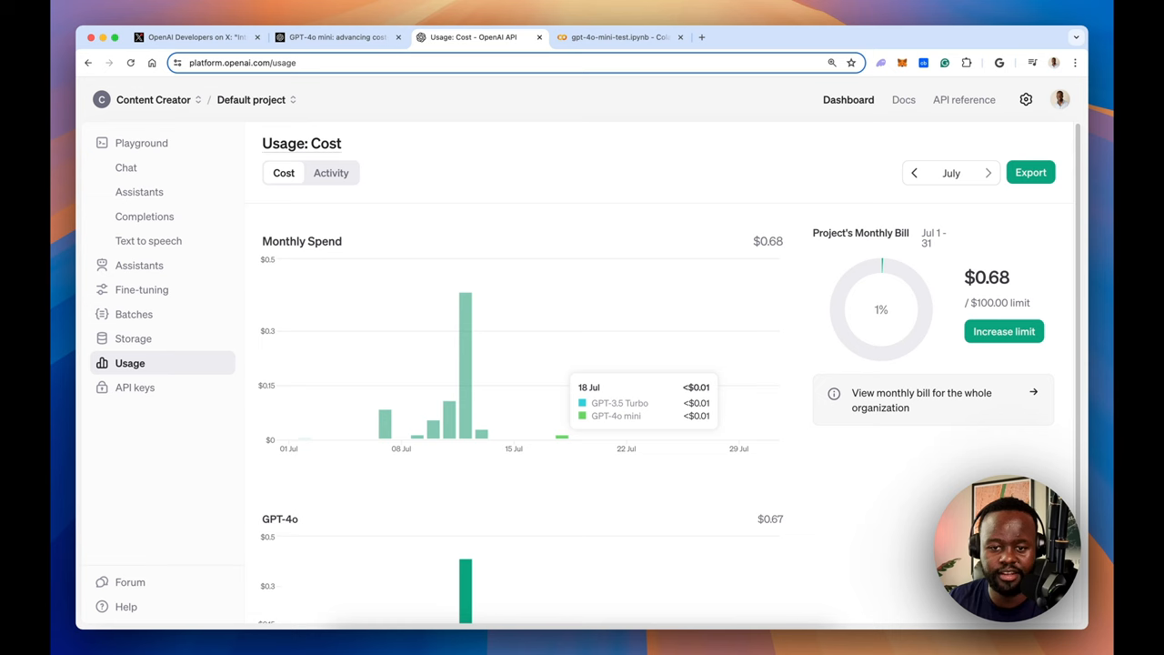
mouse_move(564, 440)
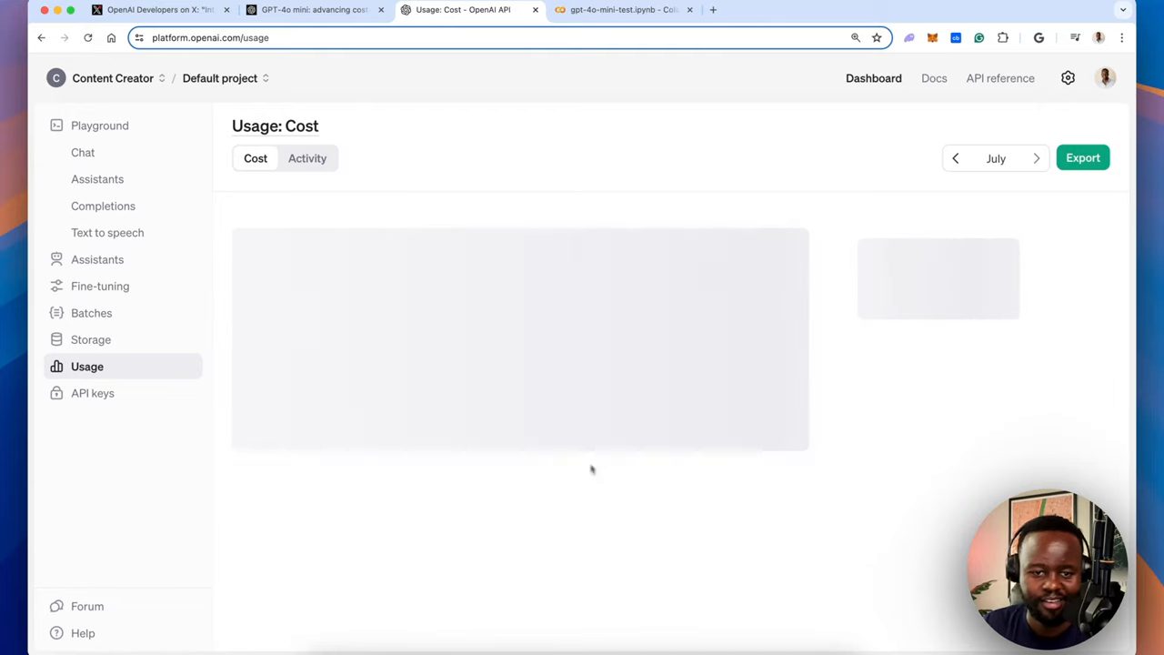
mouse_move(567, 453)
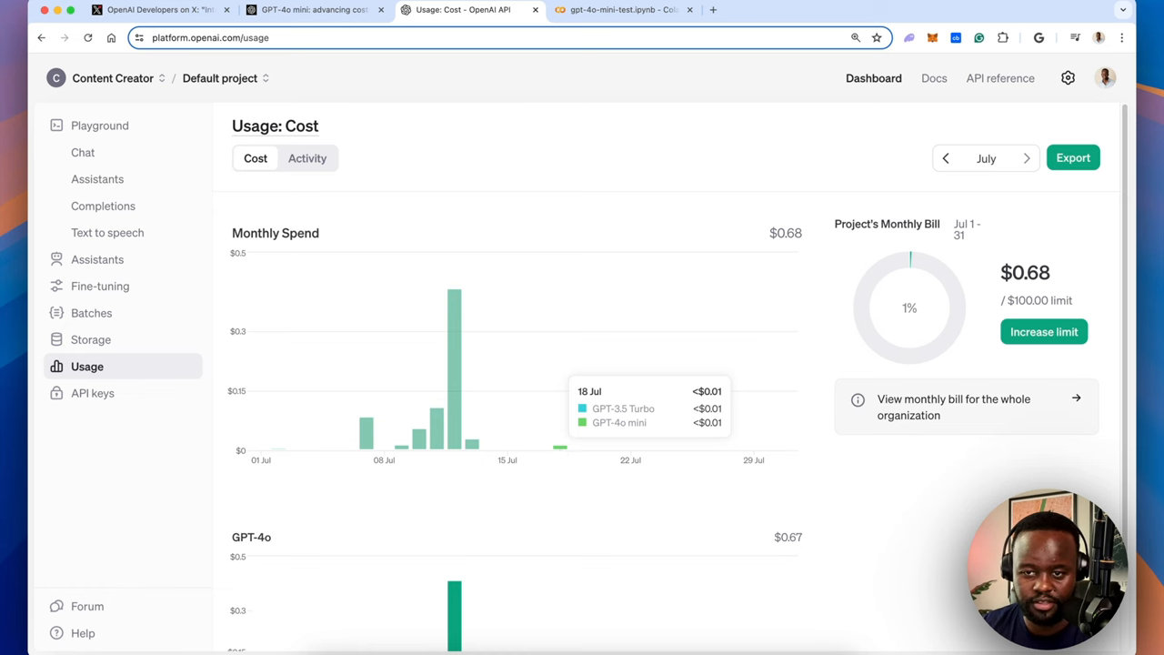
Scroll the Usage cost page to the GPT-4o chart showing $0.67 of the $0.68 July spend
scroll(down, 3)
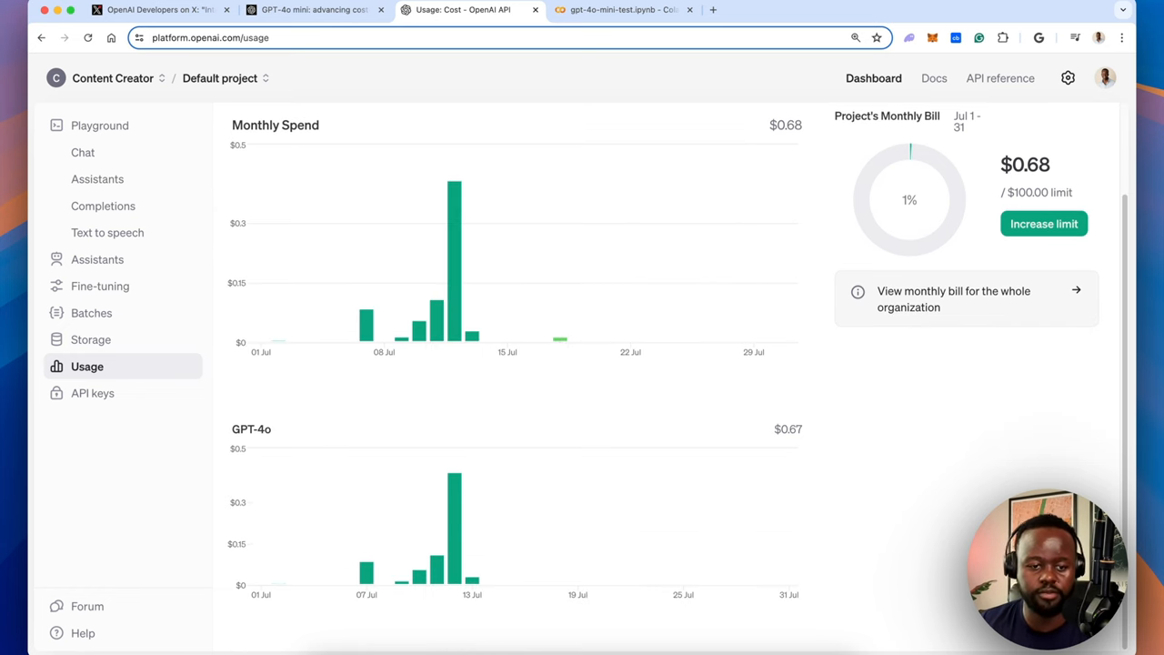